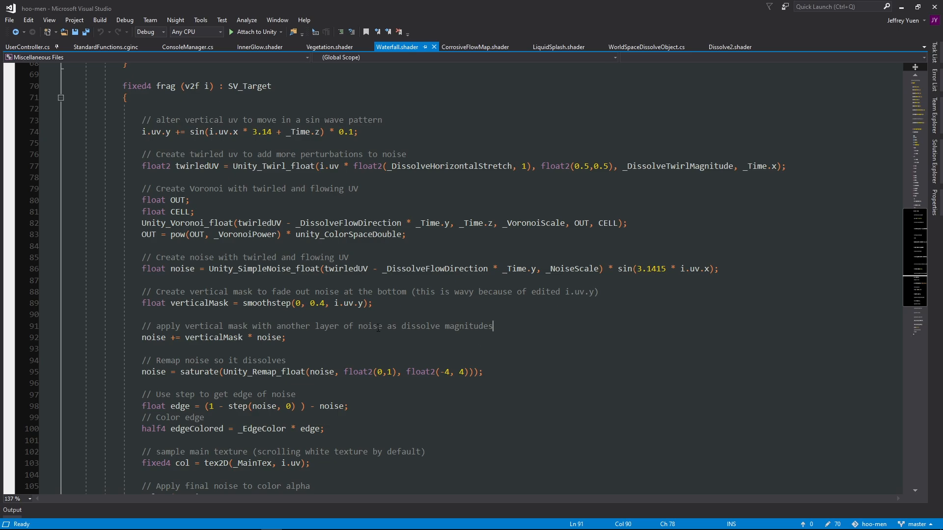
mouse_move(513, 335)
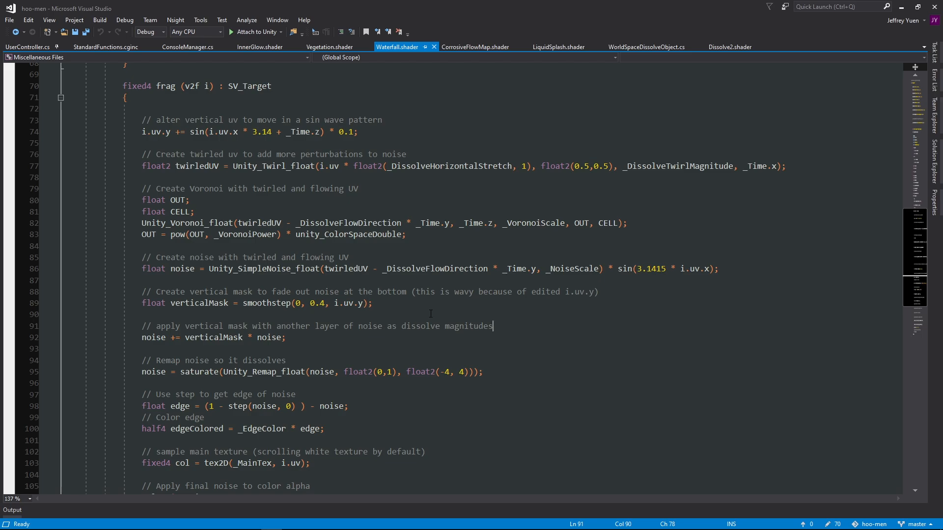
mouse_move(376, 342)
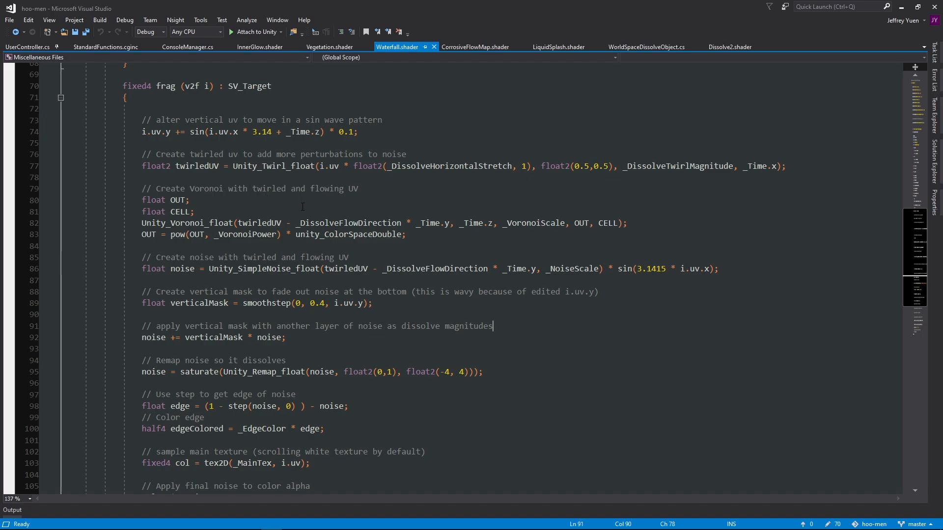
mouse_move(350, 207)
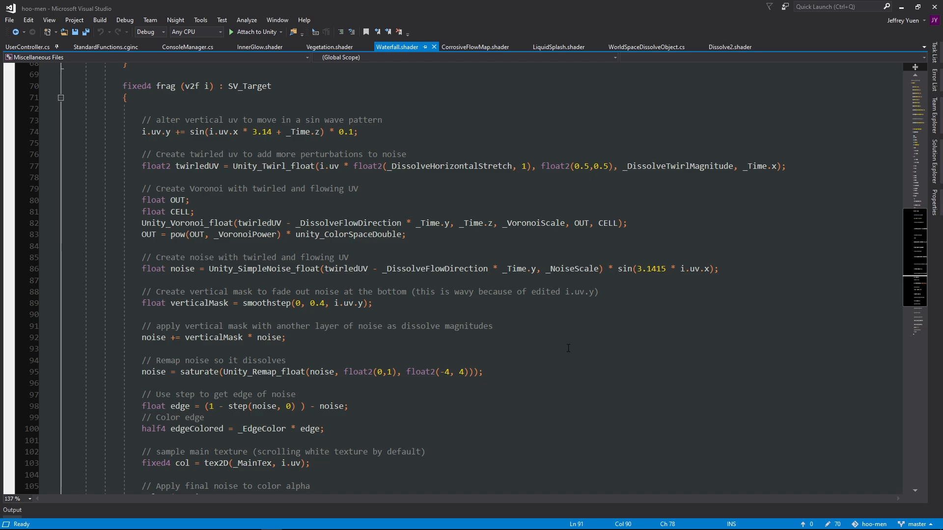
mouse_move(458, 351)
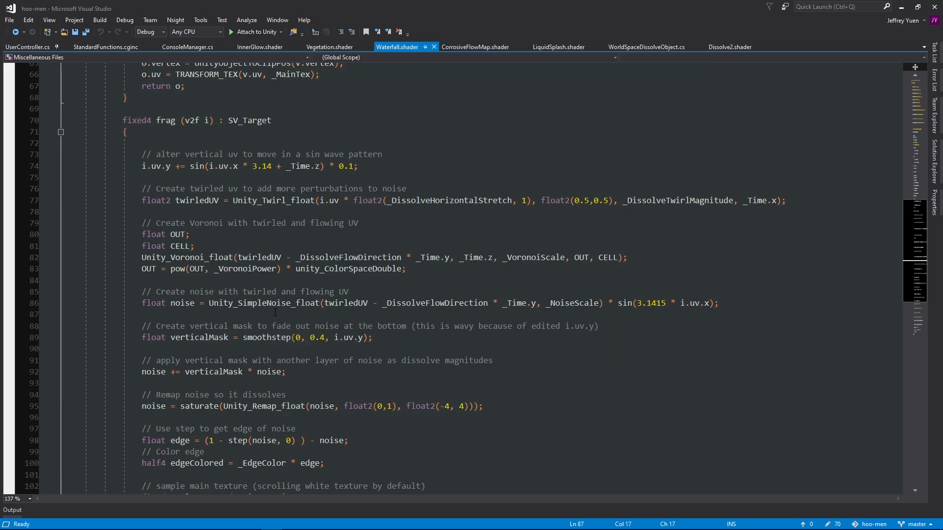
- Scroll back through the Waterfall shader's frag function in Visual Studio
scroll("up", 3)
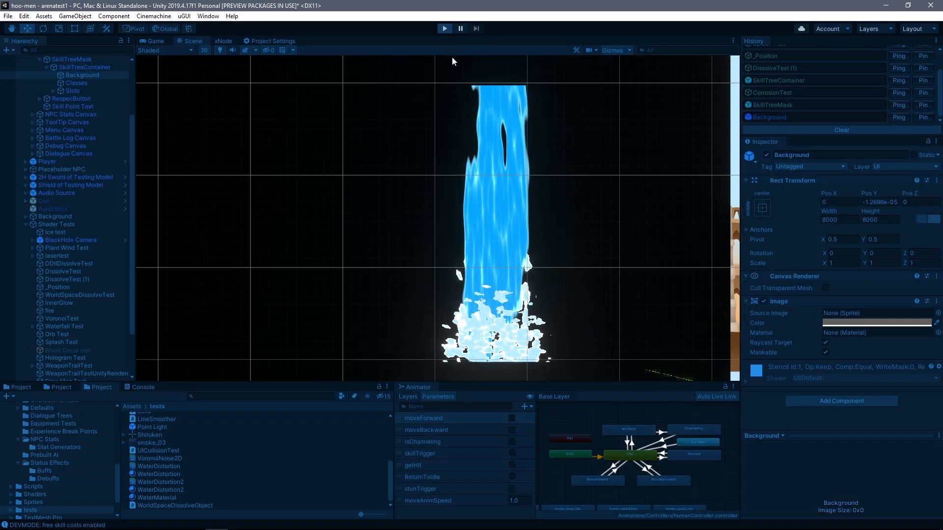
mouse_move(183, 70)
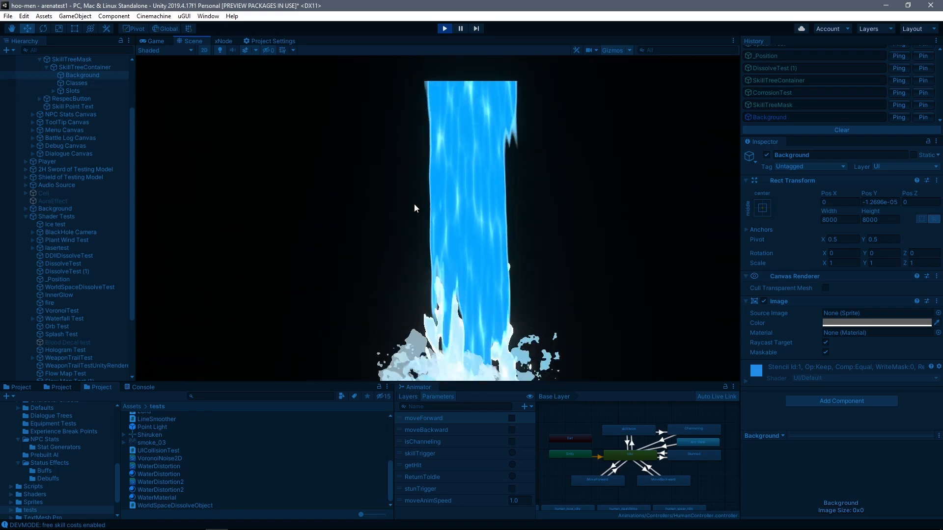
- Select the Waterfall quad and scroll its Inspector down to the Waterfall material
left_click(64, 326)
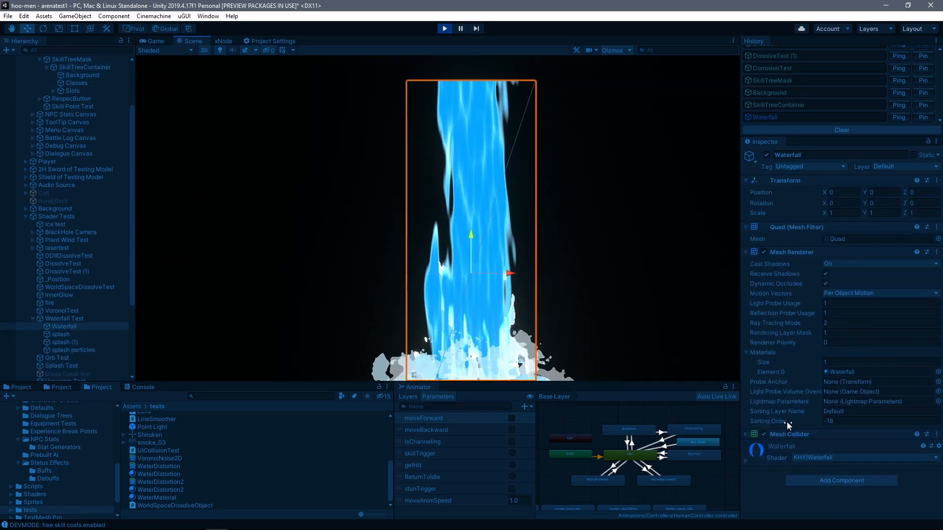
scroll("down", 3)
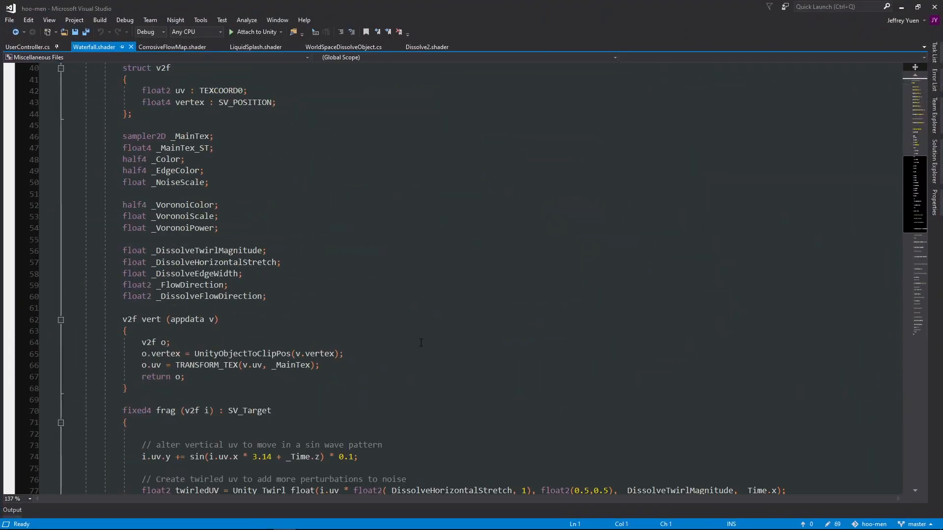
- Point out the twirledUV line in the frag function, then return to the Unity editor
scroll("down", 3)
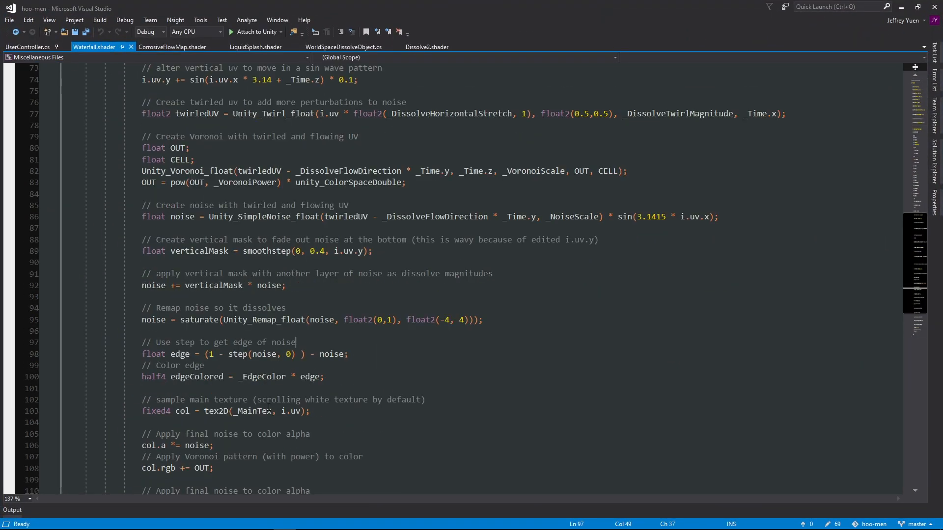
mouse_move(323, 355)
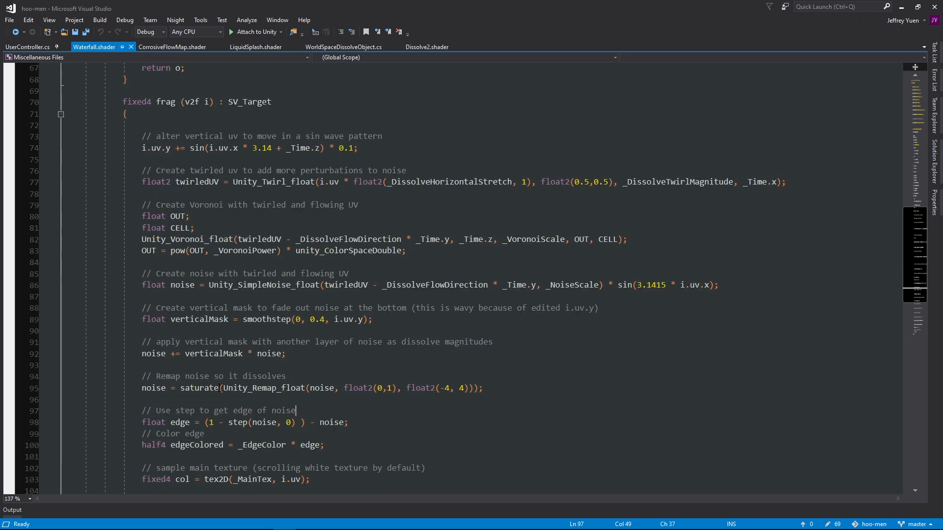
left_click(493, 342)
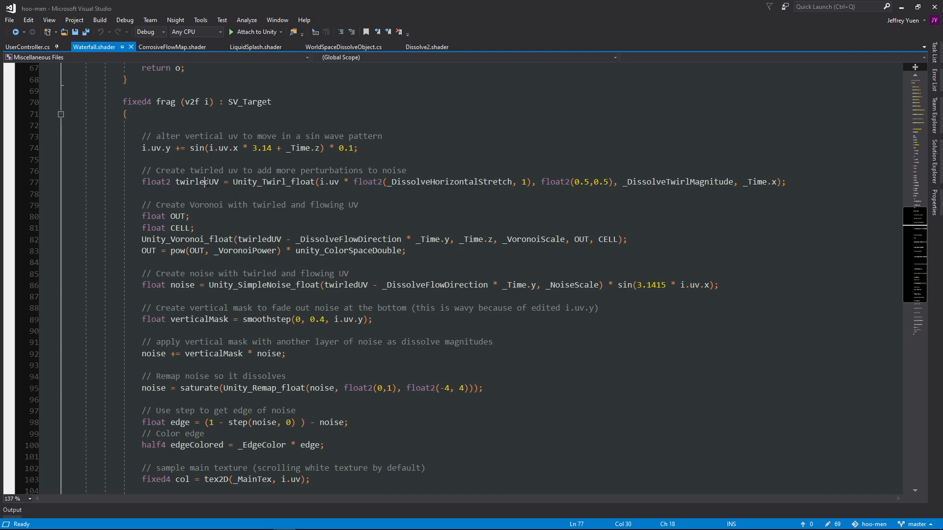
key("ctrl+f")
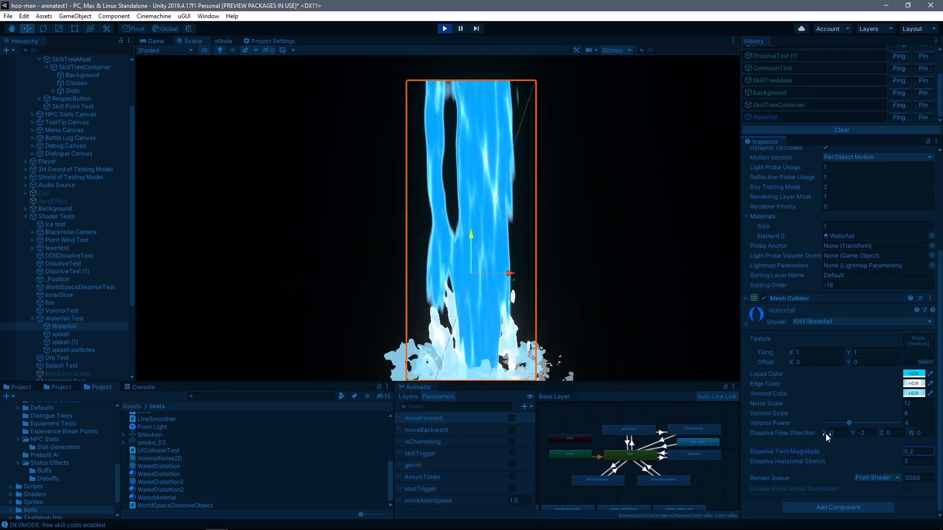
- Drag the Waterfall material's Voronoi Power higher and lower, settling it back at 4
left_click_drag(848, 423, 878, 423)
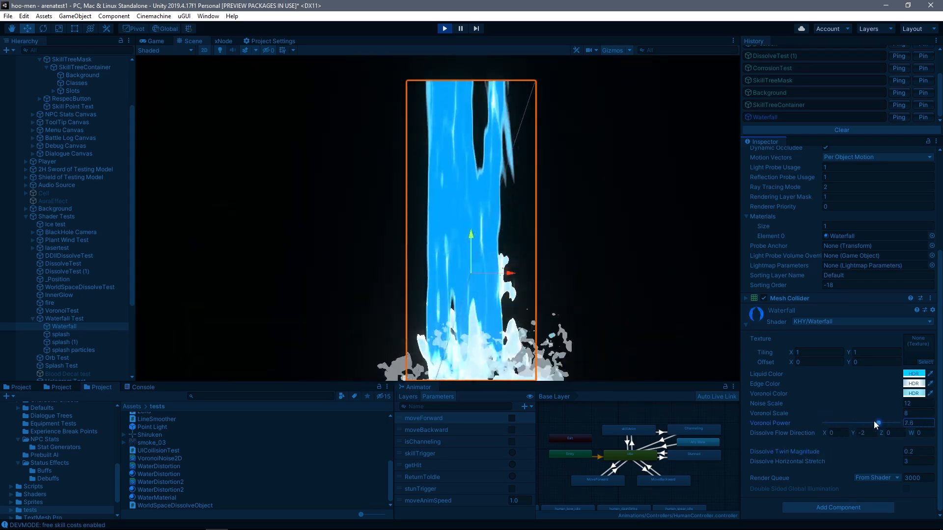
left_click_drag(875, 422, 847, 423)
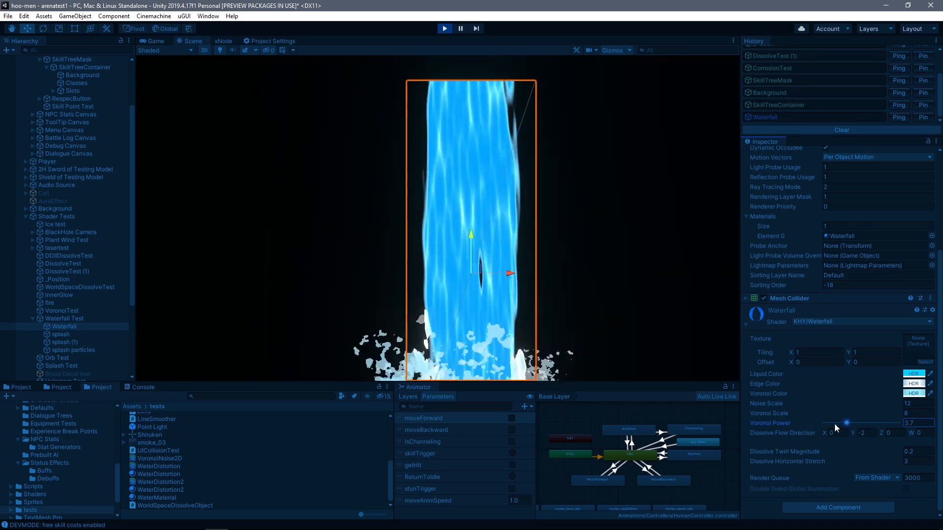
left_click_drag(847, 422, 872, 422)
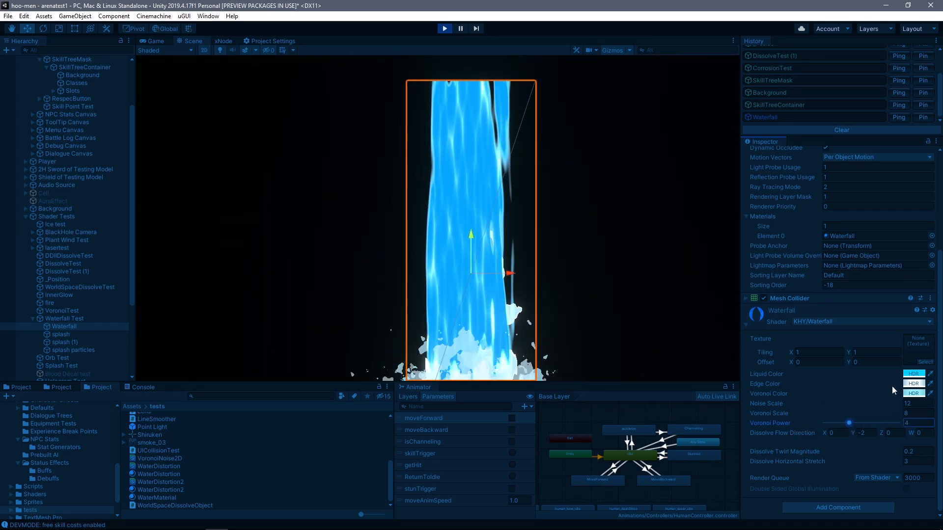
left_click(913, 373)
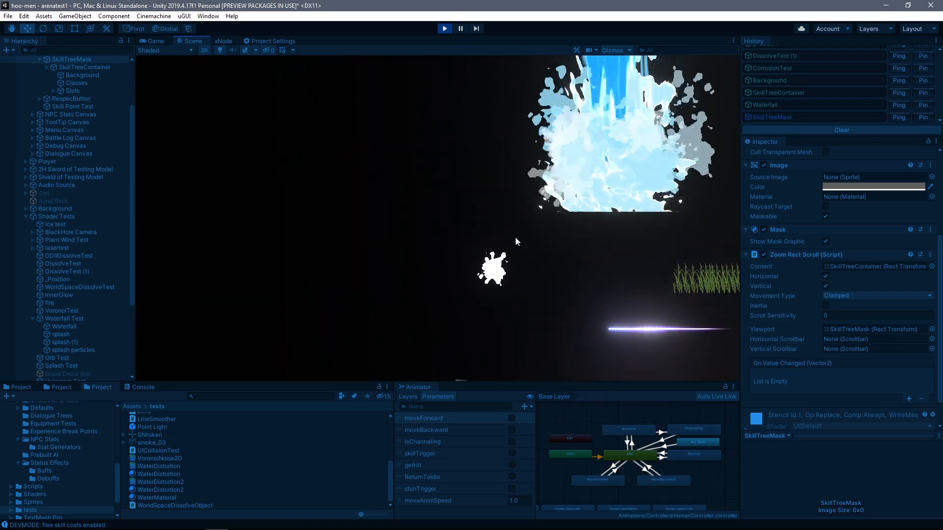
- Select Splash Test and nudge its LiquidSplash Radius up, then slightly back down
left_click(61, 365)
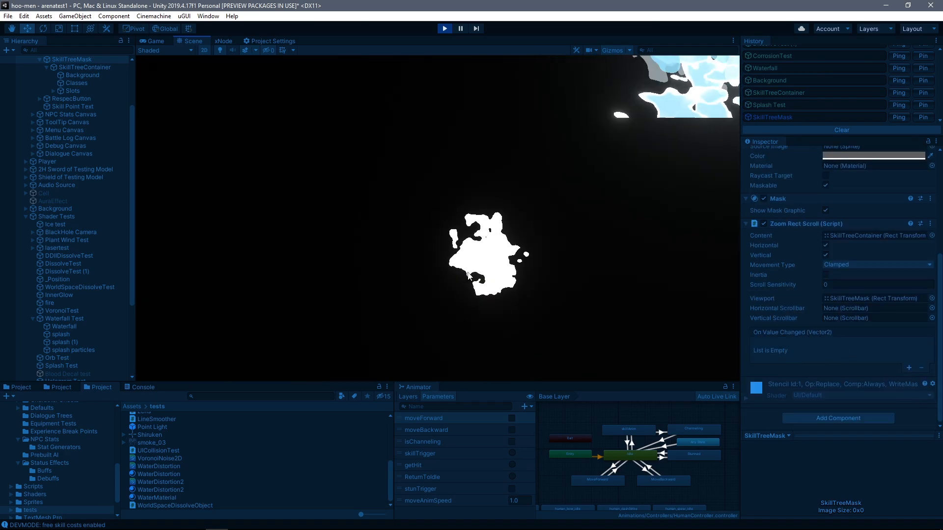
left_click(61, 365)
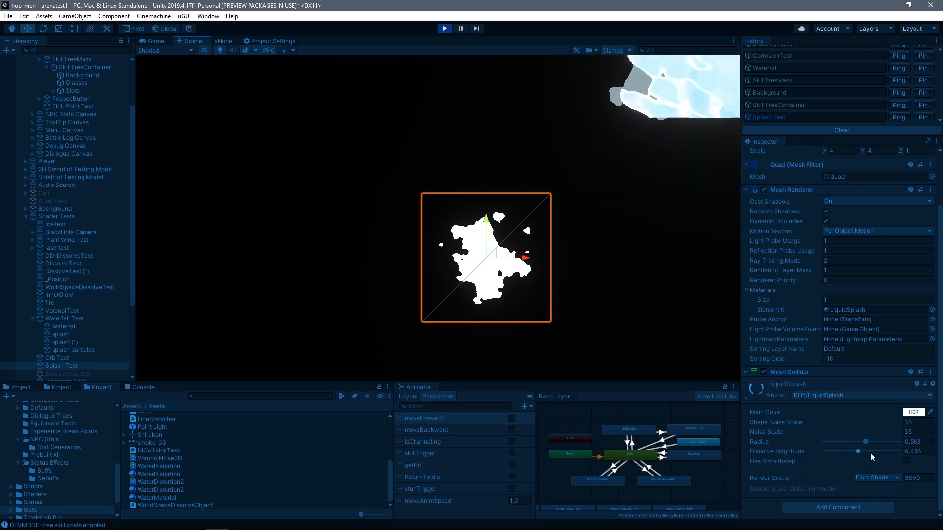
left_click_drag(847, 442, 874, 441)
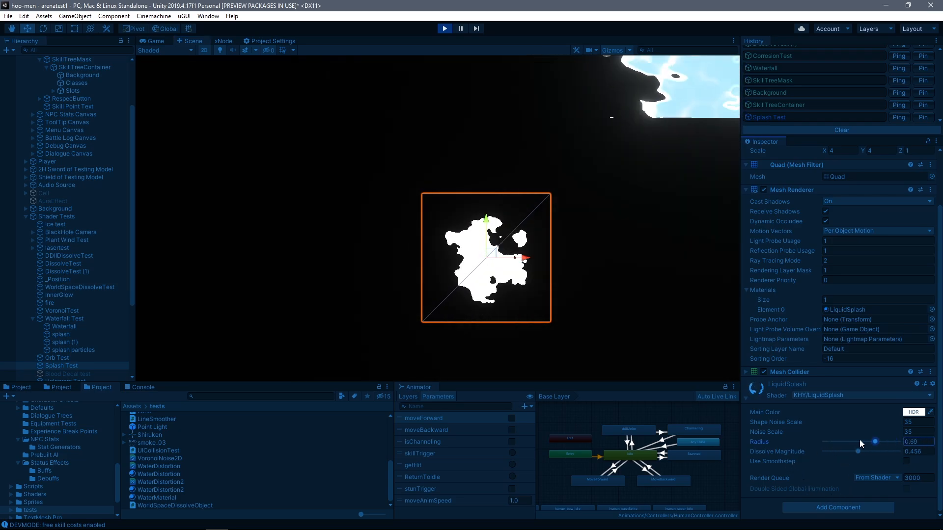
left_click_drag(875, 441, 866, 441)
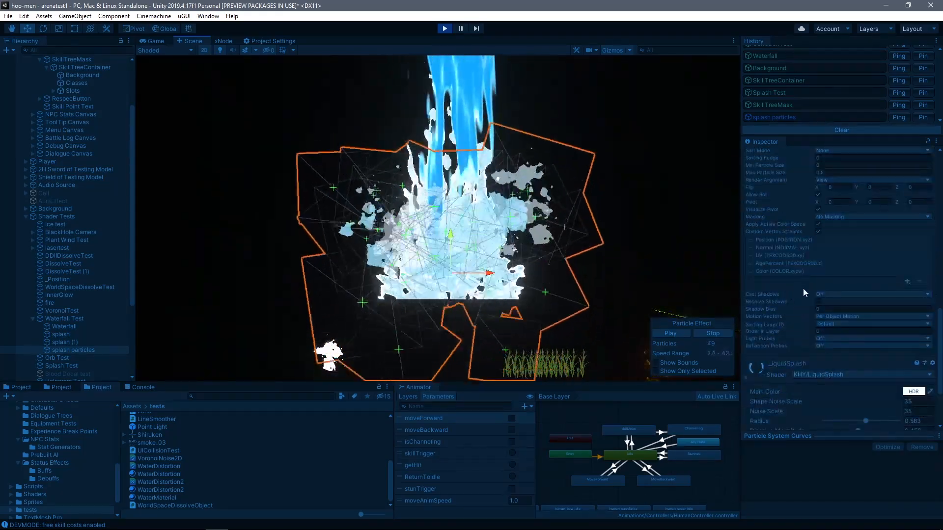
left_click(781, 263)
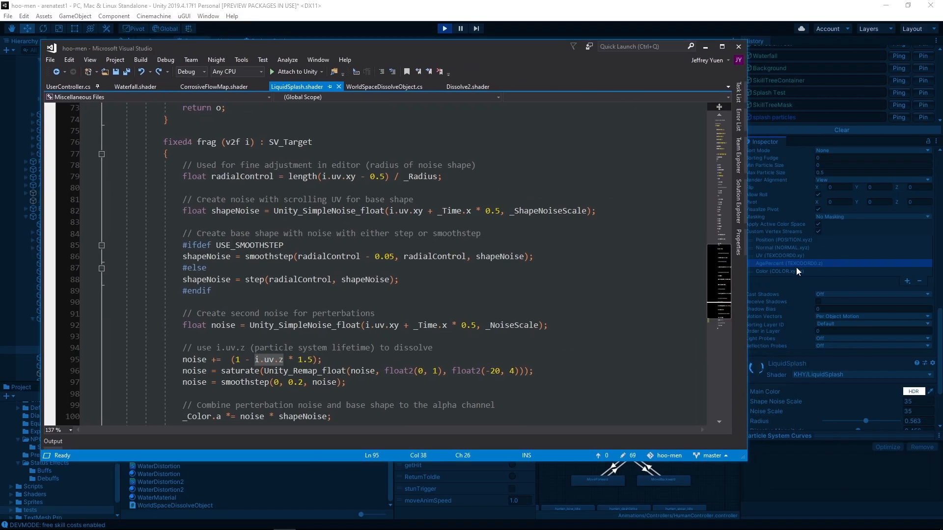
mouse_move(277, 370)
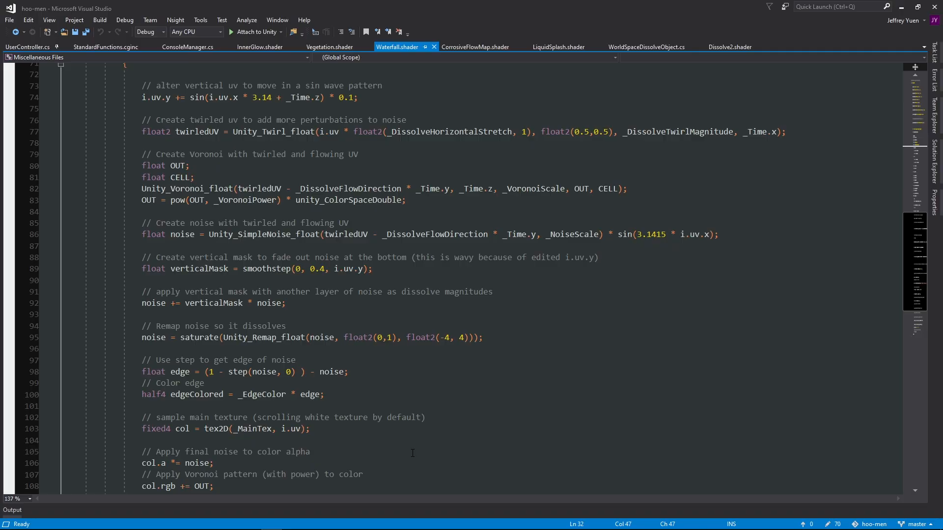
mouse_move(488, 422)
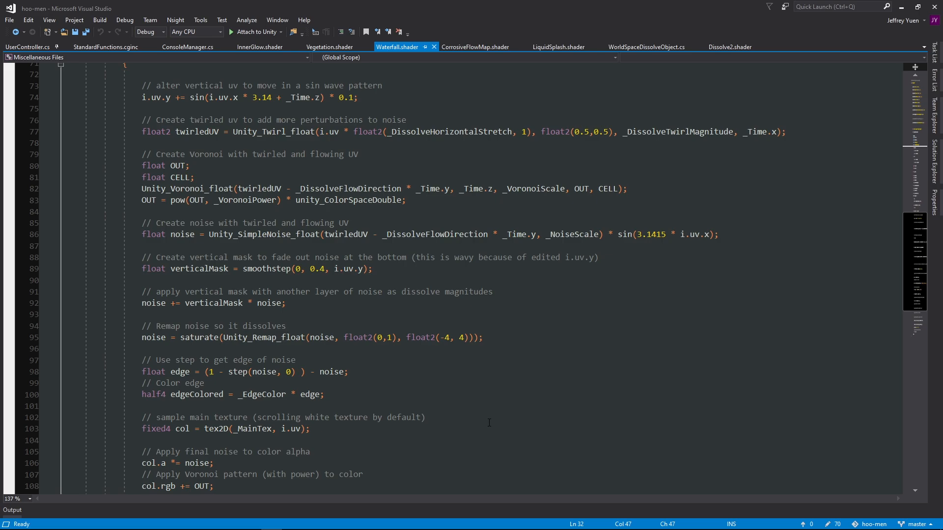
- Place the cursor in the Waterfall.shader code before moving on to the blood splatter
left_click(362, 350)
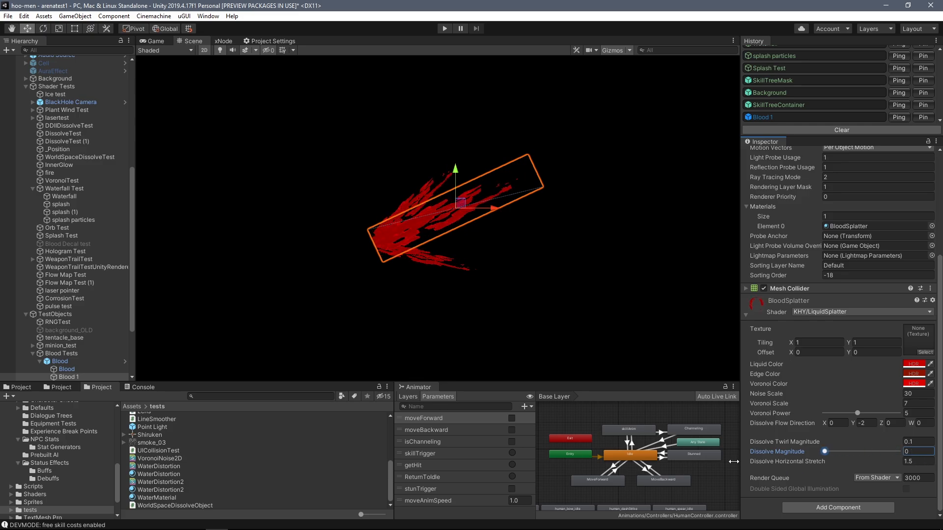
- Vary DissolveTest's Dissolve Magnitude to 0.772, then 0.318, then back to 0
left_click(444, 29)
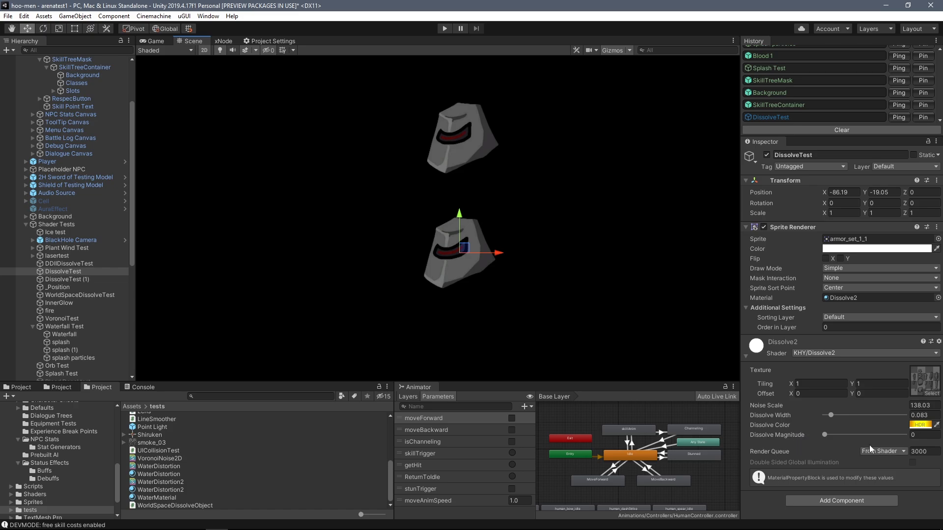
left_click_drag(827, 435, 859, 434)
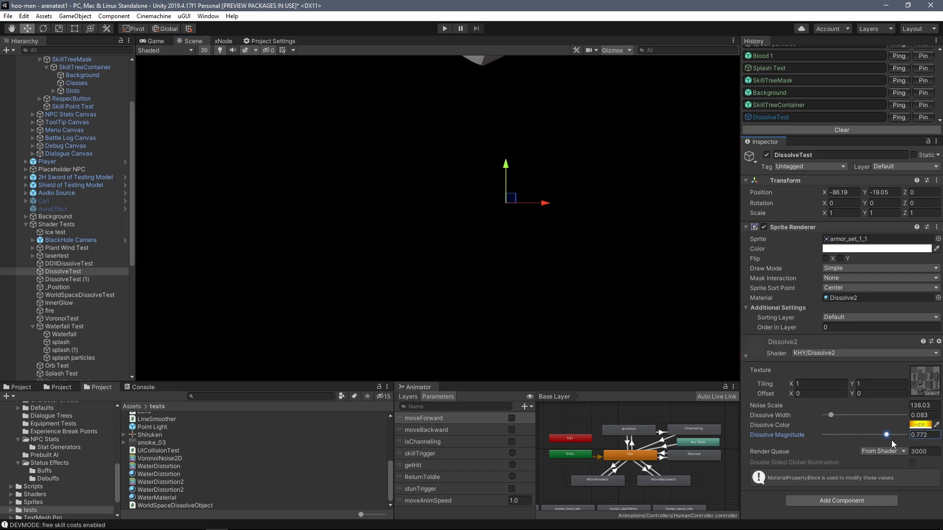
left_click_drag(884, 435, 850, 435)
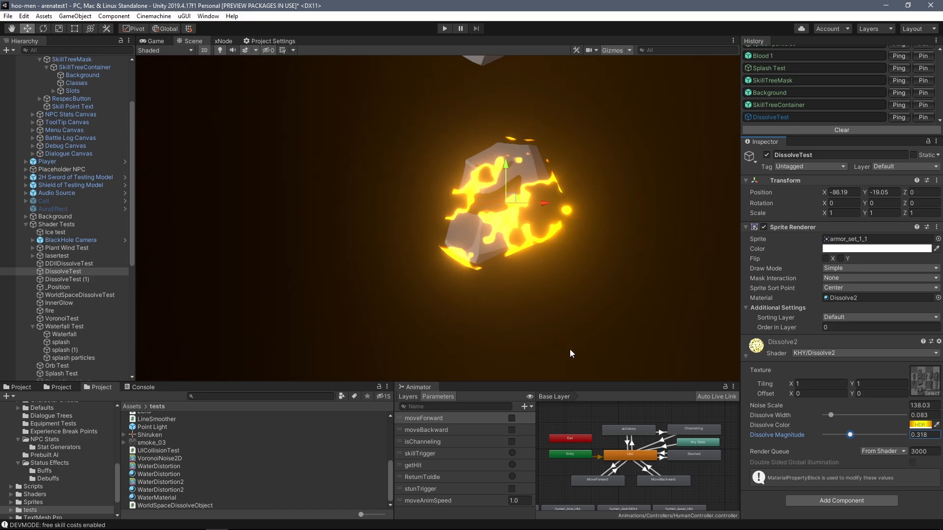
left_click_drag(849, 435, 824, 435)
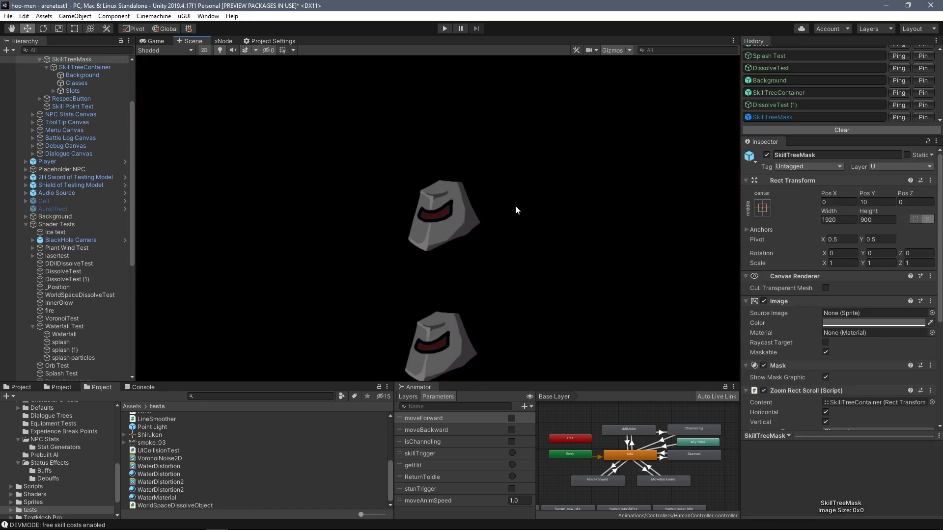
- Click through the scene objects to reach plant (3) under Plant Wind Test
left_click(82, 75)
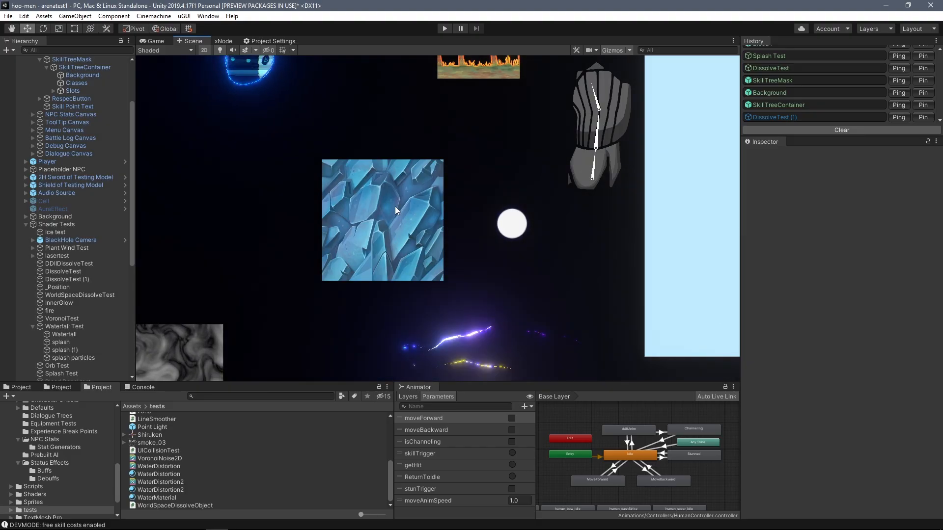
left_click(770, 117)
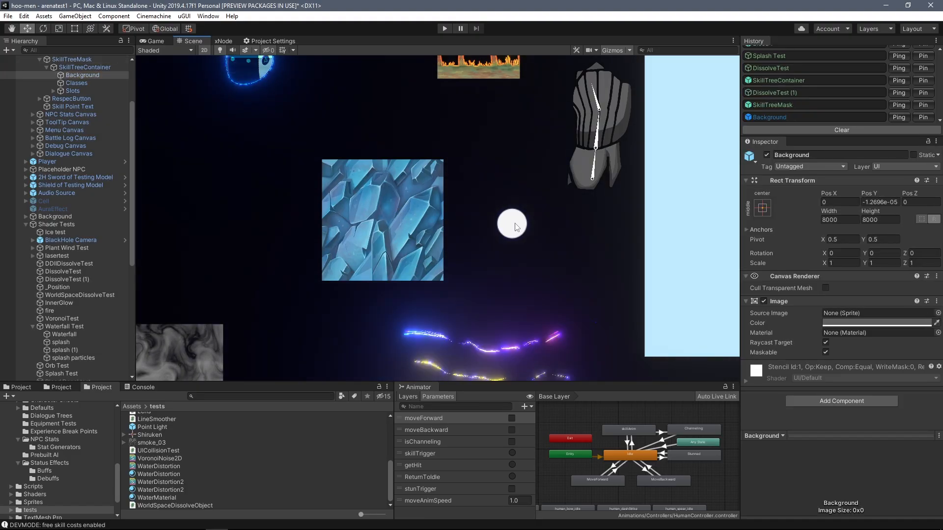
left_click(57, 286)
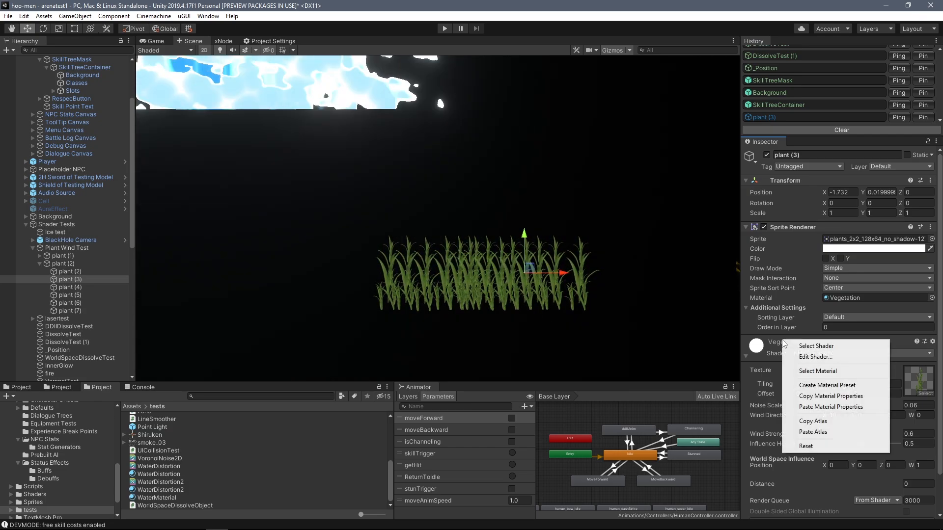
- Select the laser pointer and set a Line Renderer value to 0.63, then select the background
left_click(814, 356)
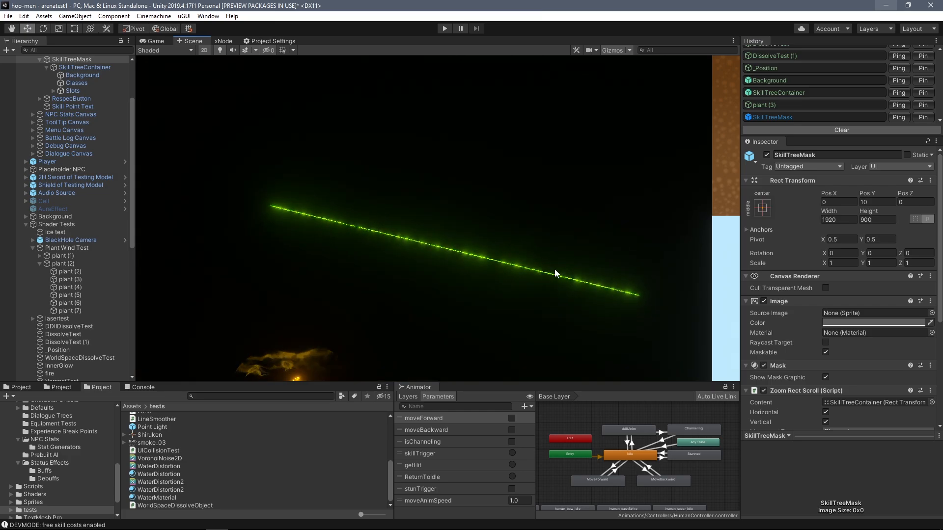
mouse_move(623, 308)
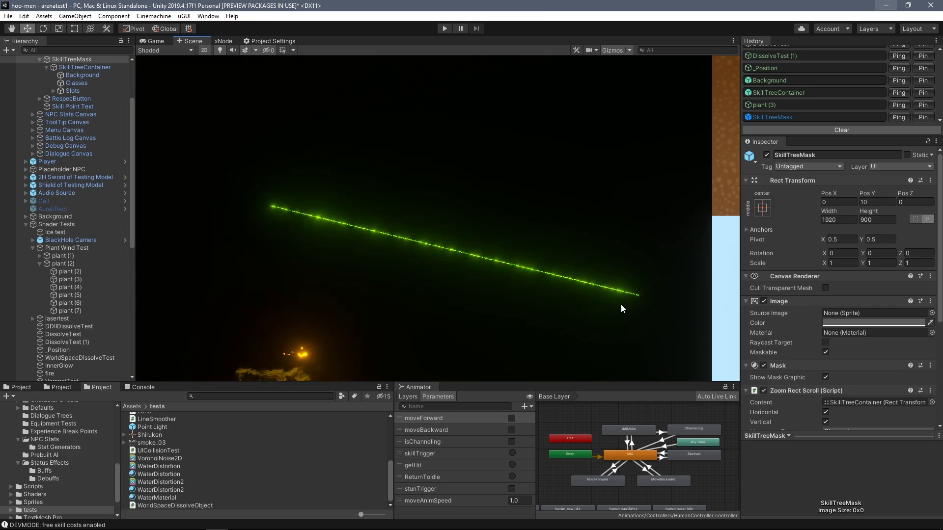
left_click(82, 76)
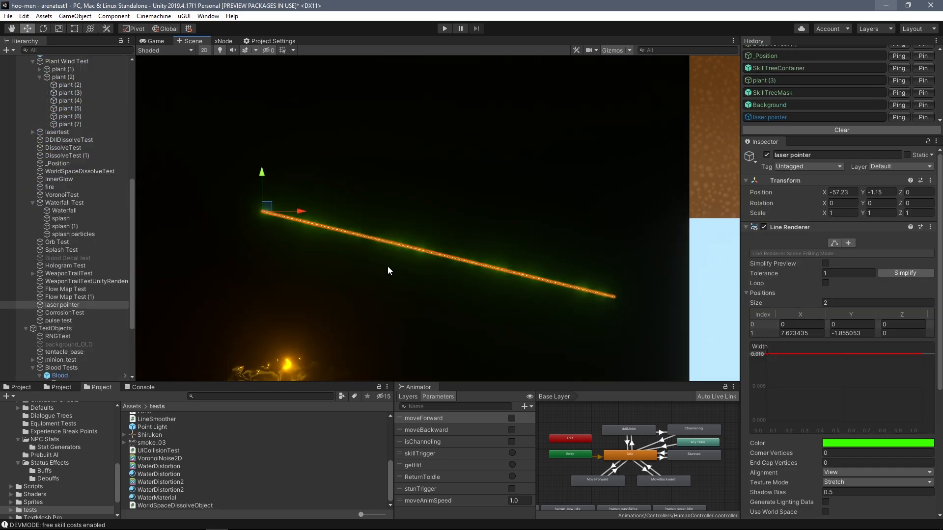
type("0.63")
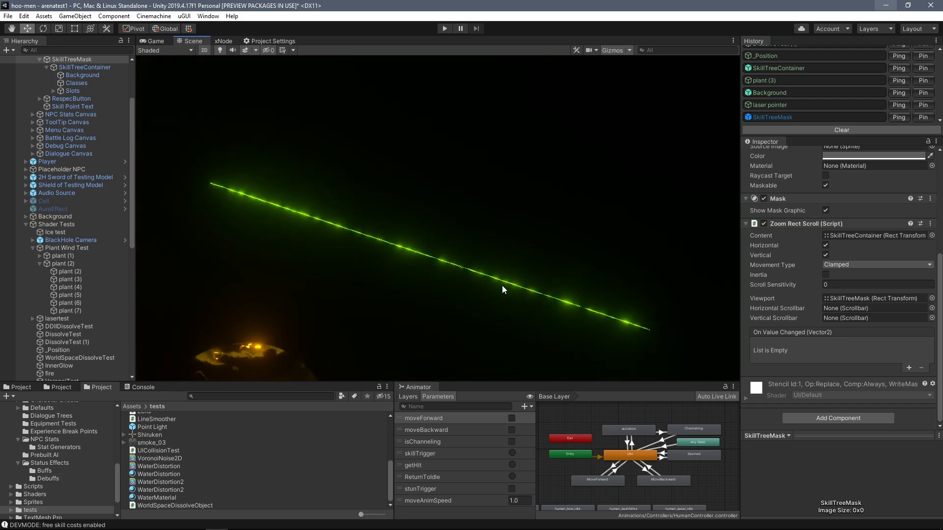
left_click(83, 74)
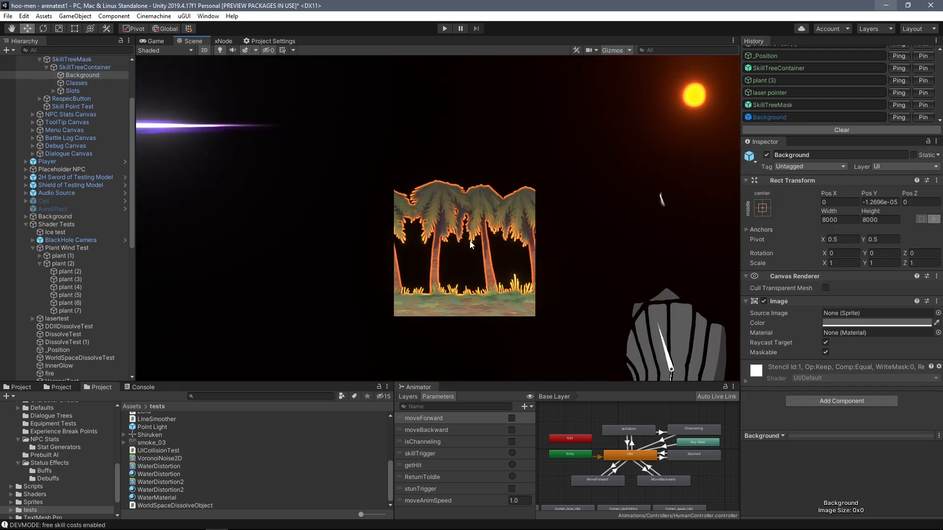
- Select the InnerGlow palm-tree quad and switch to InnerGlow.shader in Visual Studio
left_click(59, 365)
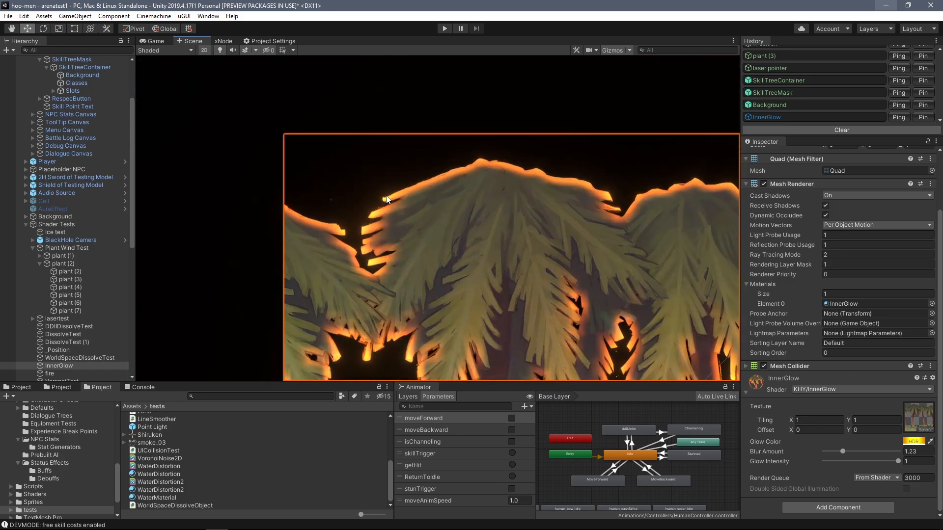
mouse_move(781, 397)
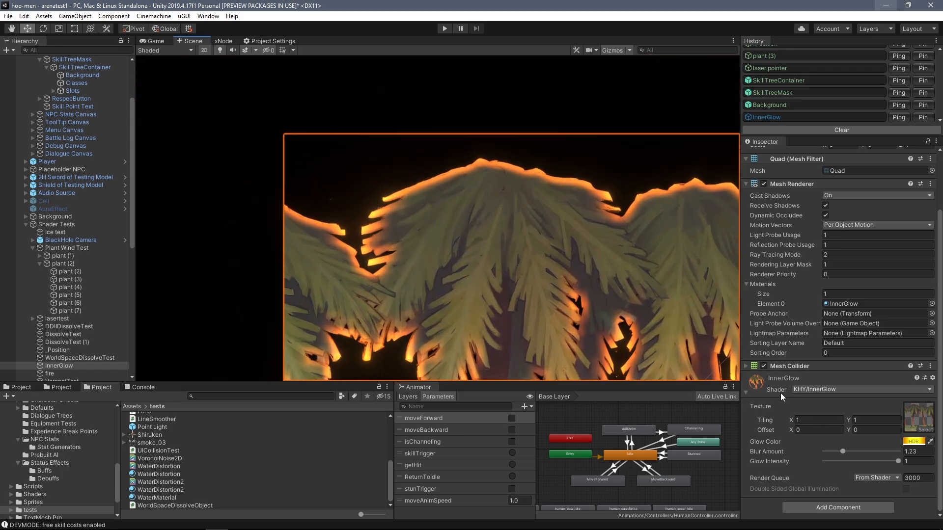
key("alt+tab")
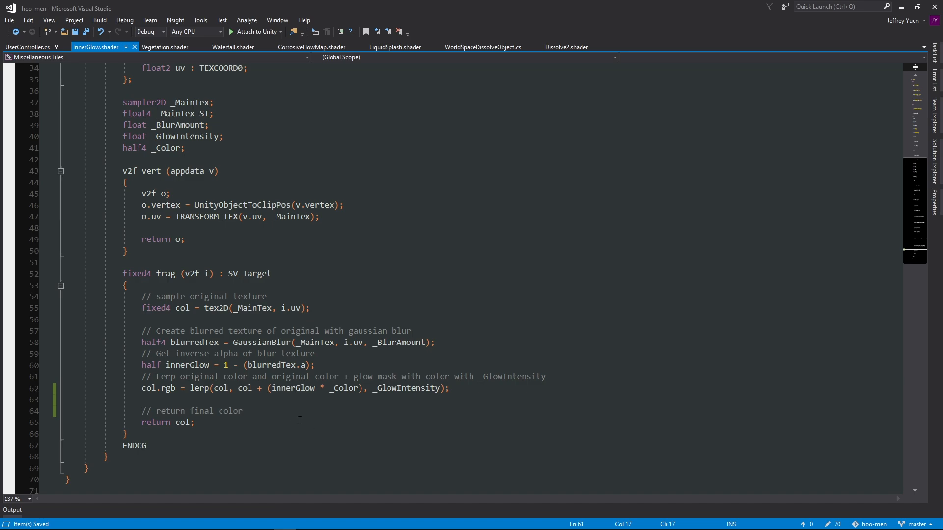
mouse_move(288, 423)
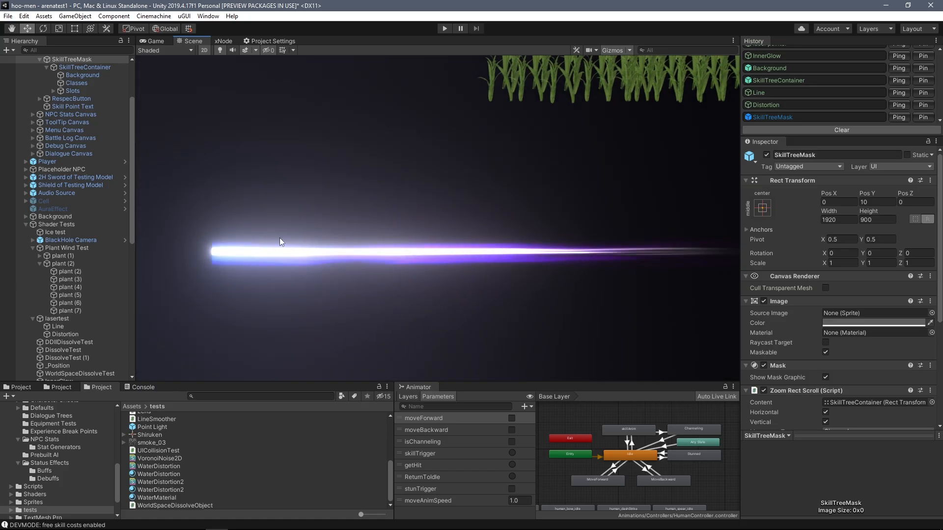
- Select the laser's Distortion object and set LaserDistortion Scroll Speed X to 1
left_click(58, 326)
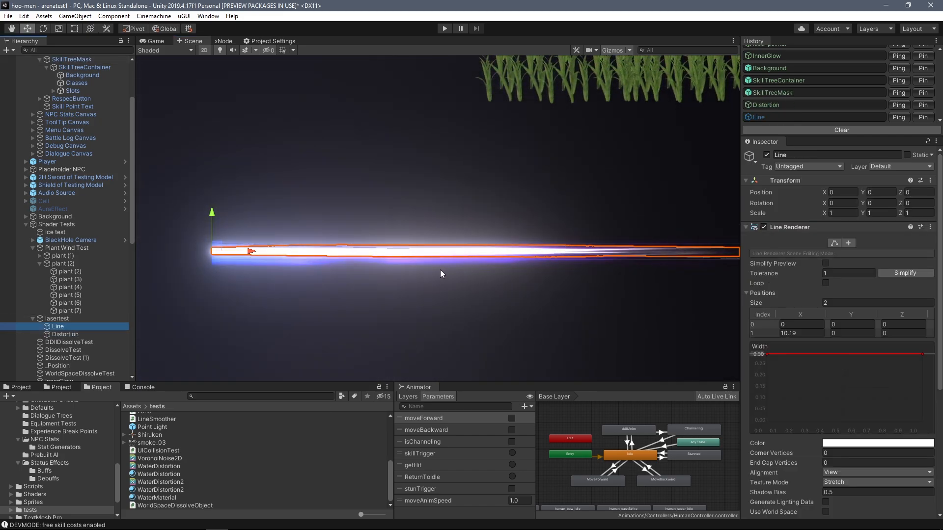
left_click(64, 334)
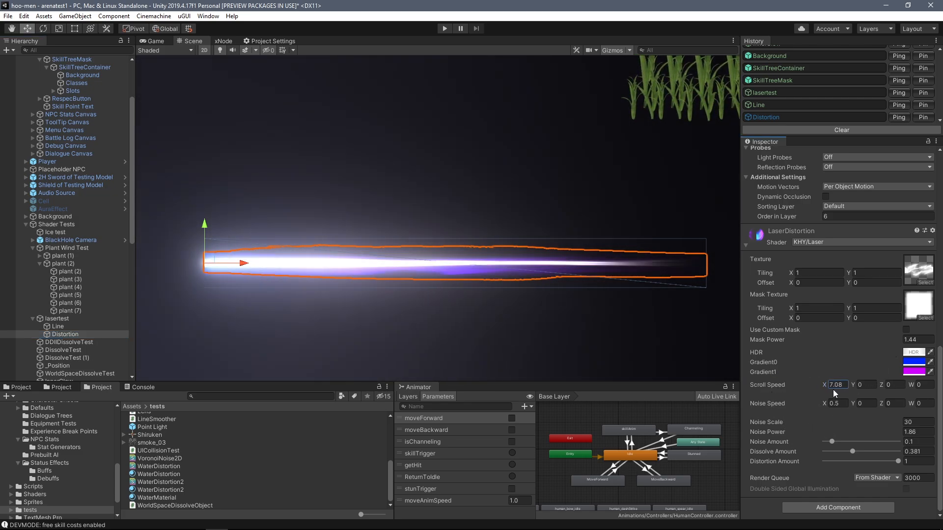
type("1")
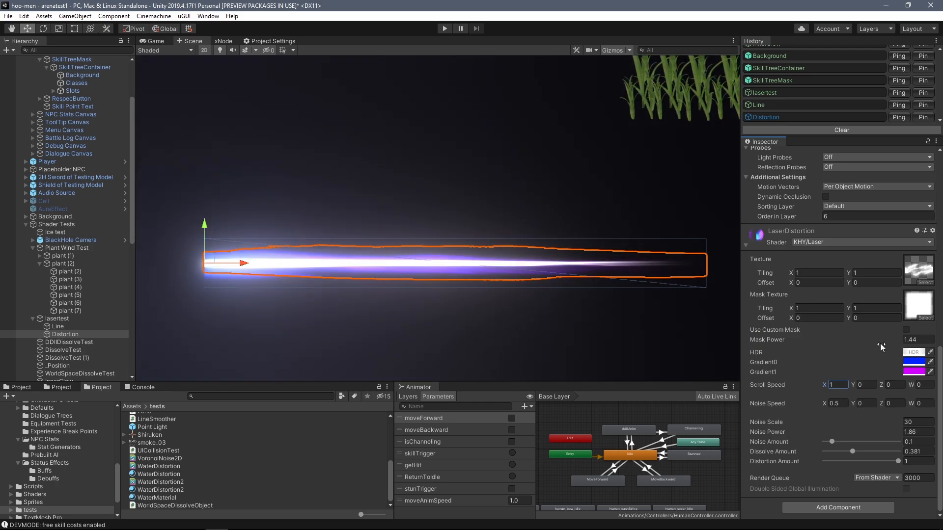
left_click(905, 330)
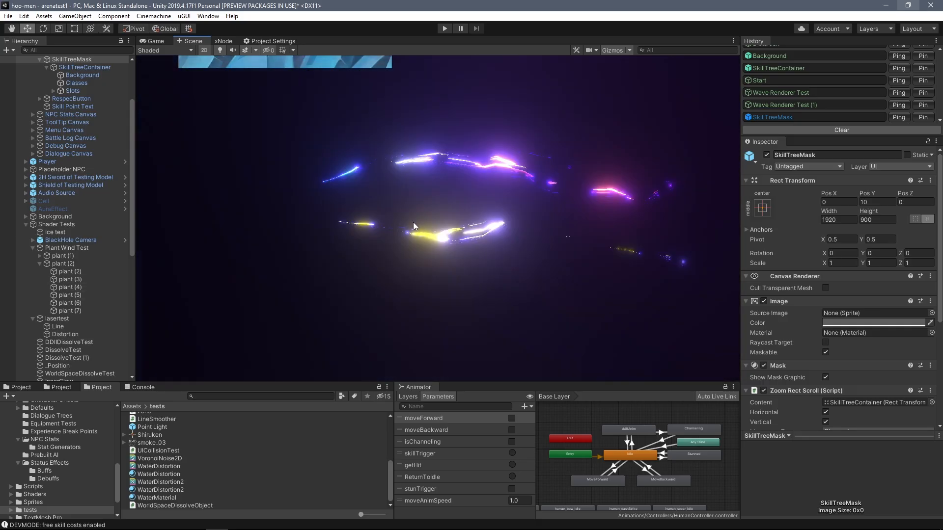
- Scroll through WaveRenderer.cs AddPoint and UpdatePositions sine-wave code
scroll("down", 3)
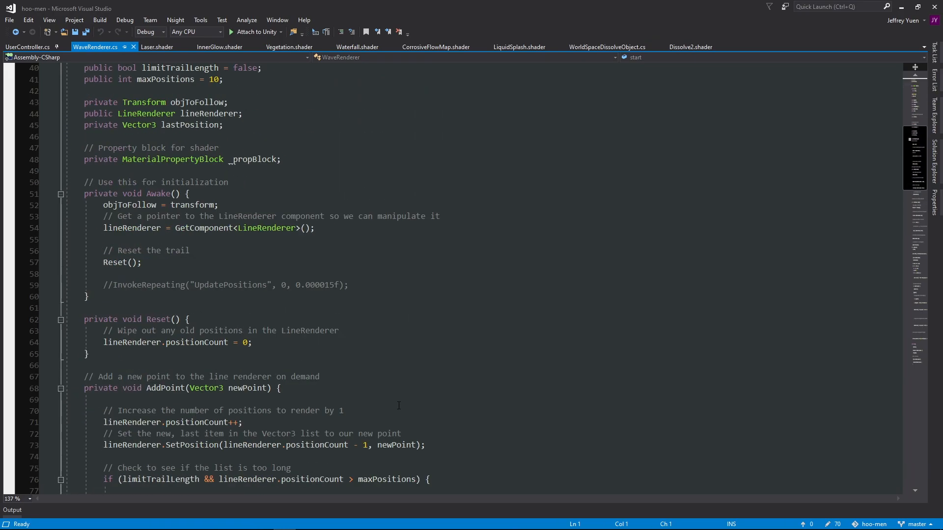
scroll("down", 3)
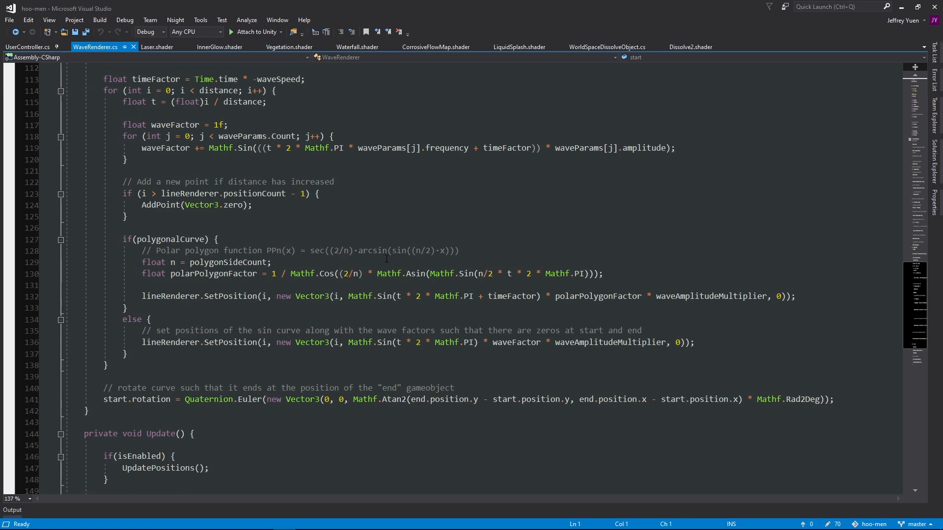
mouse_move(914, 3)
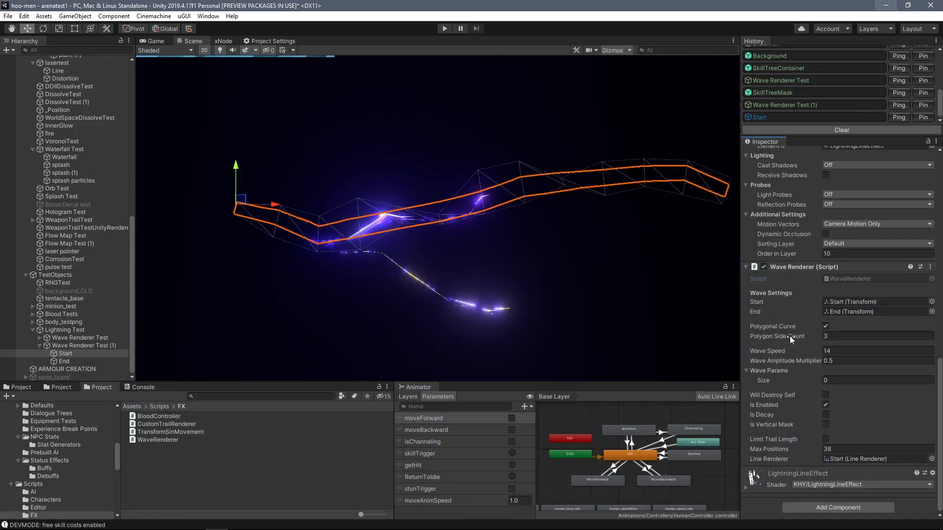
- Try Polygon Side Count values 3 and 2 on the lightning Wave Renderer
left_click(825, 326)
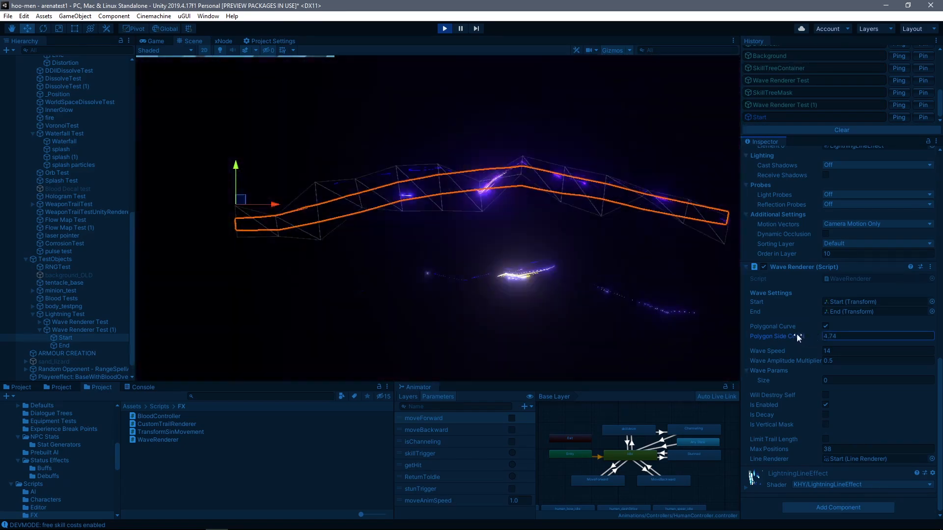
type("3")
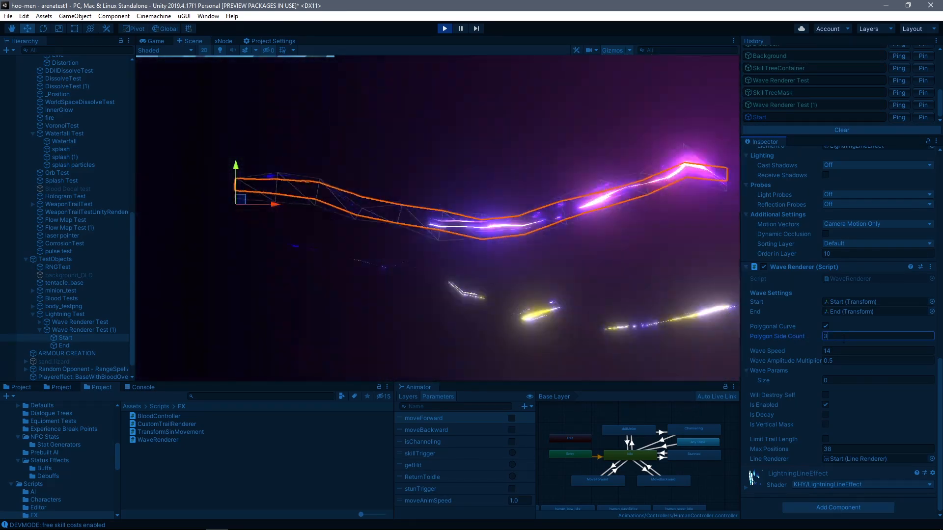
type("2")
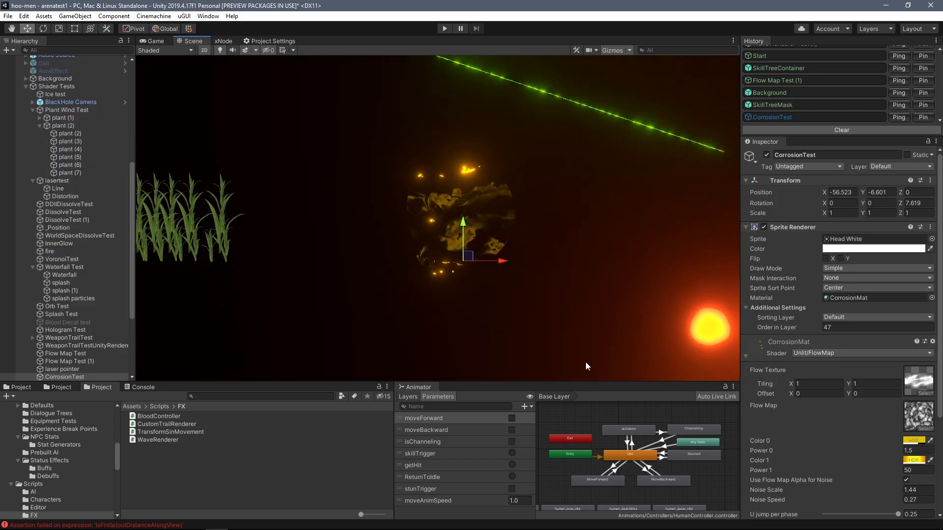
- Adjust CorrosionMat U jump per phase and drag Effect Magnitude to 0 so corrosion vanishes
left_click(444, 29)
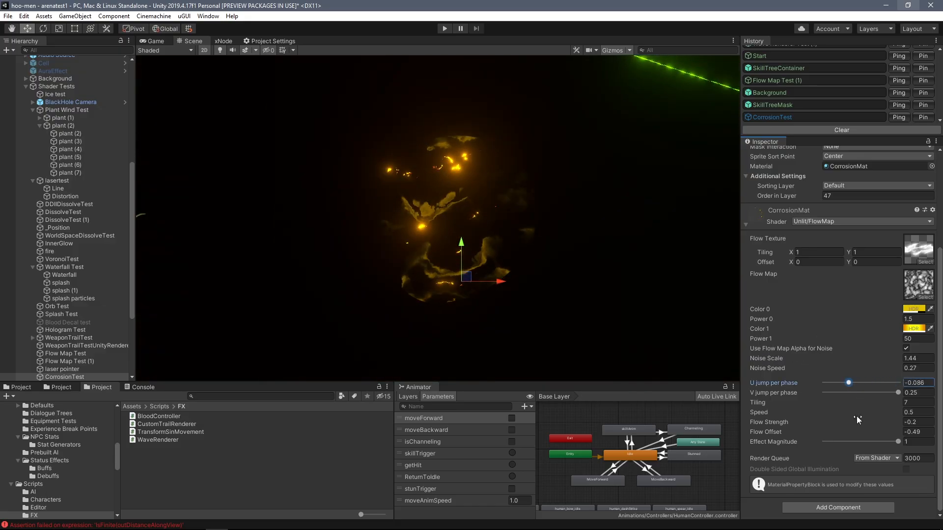
left_click_drag(847, 382, 895, 381)
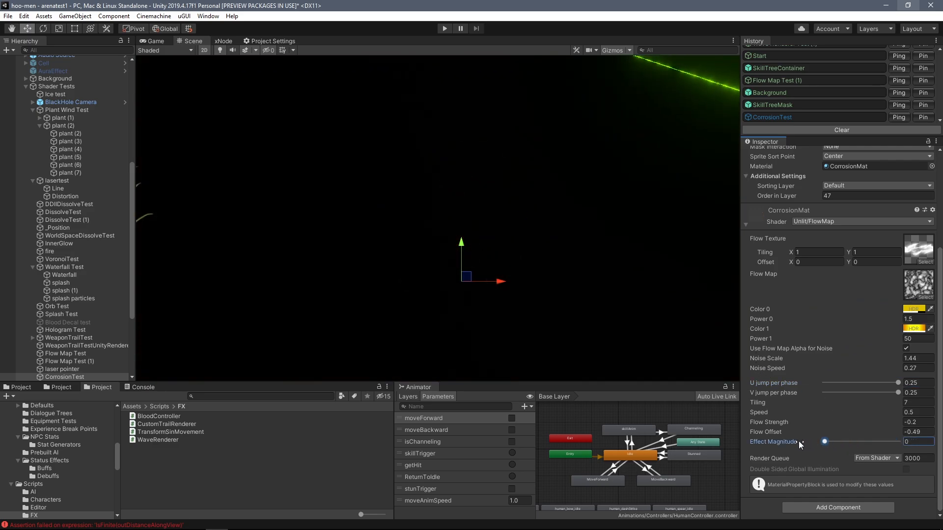
left_click_drag(824, 442, 897, 441)
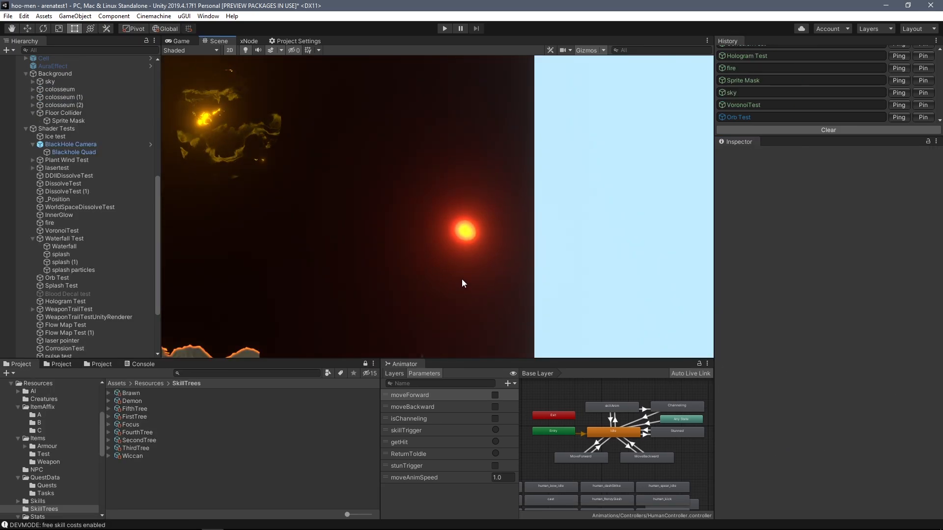
- On Orb Test's PulsingOrb, try Dissolve Radius 0.38, then 2.51, returning to 1.2
left_click(55, 278)
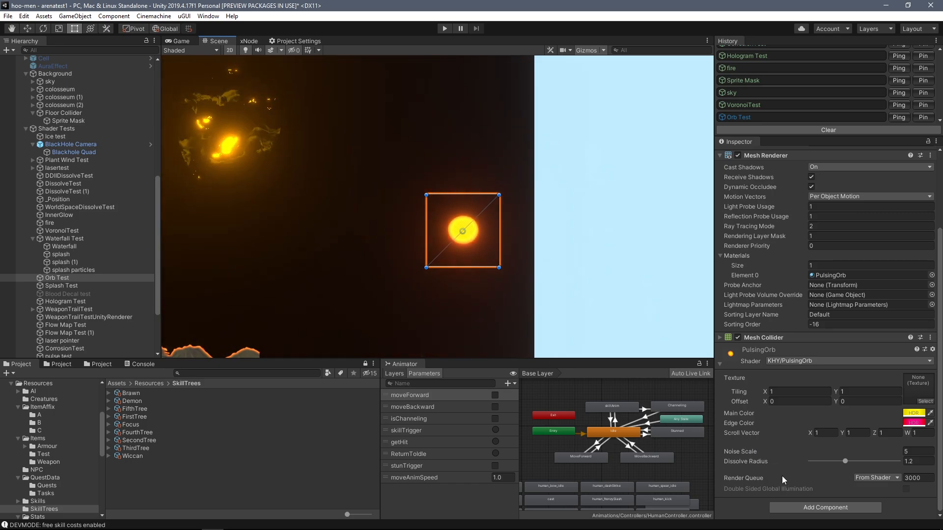
left_click_drag(844, 461, 822, 461)
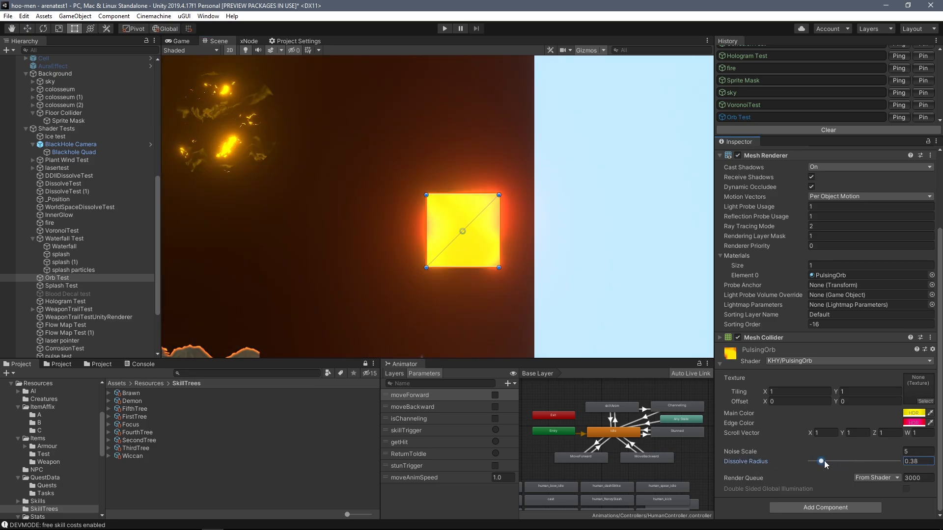
left_click_drag(821, 461, 880, 462)
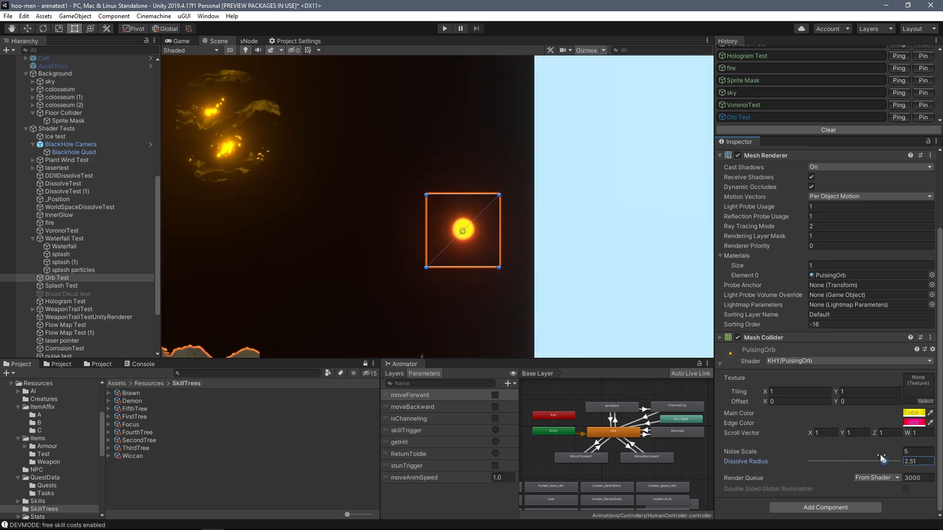
left_click_drag(880, 459, 845, 459)
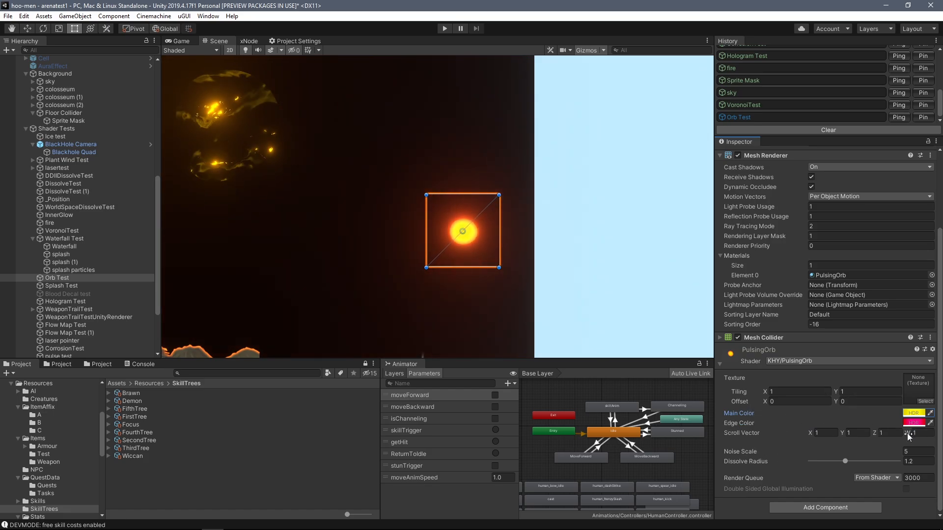
left_click(912, 414)
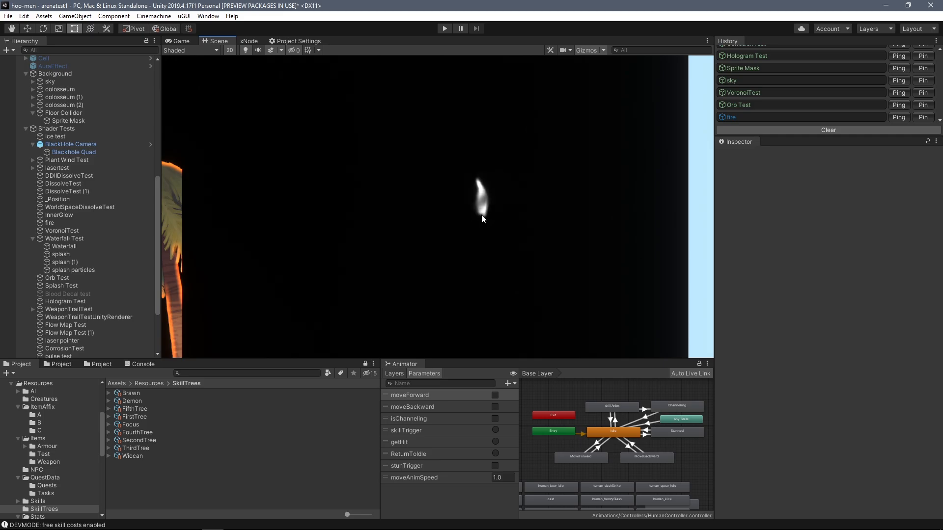
- Ping VoronoiTest so the Scene view frames the colosseum sky area
left_click(49, 223)
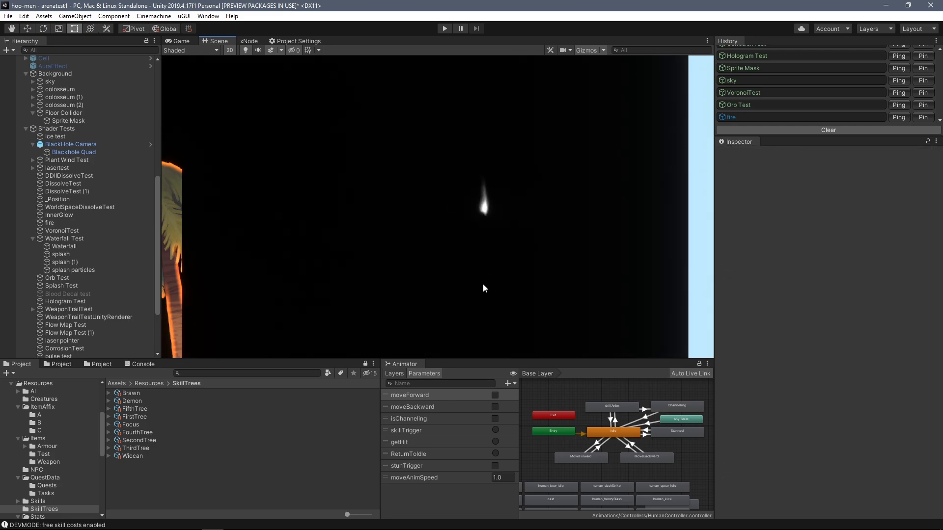
left_click(444, 28)
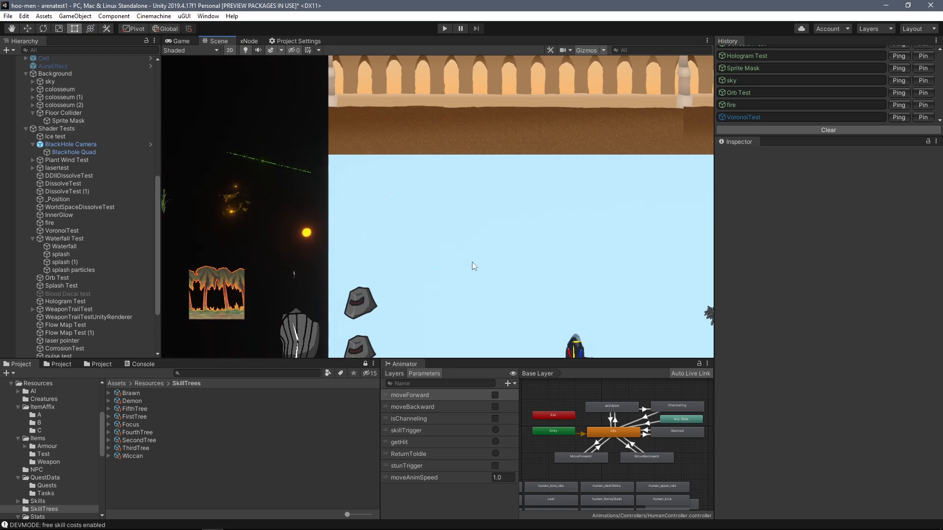
- Show VoronoiTest.shader's frag function that distorts the grab pass with Voronoi noise
left_click(61, 230)
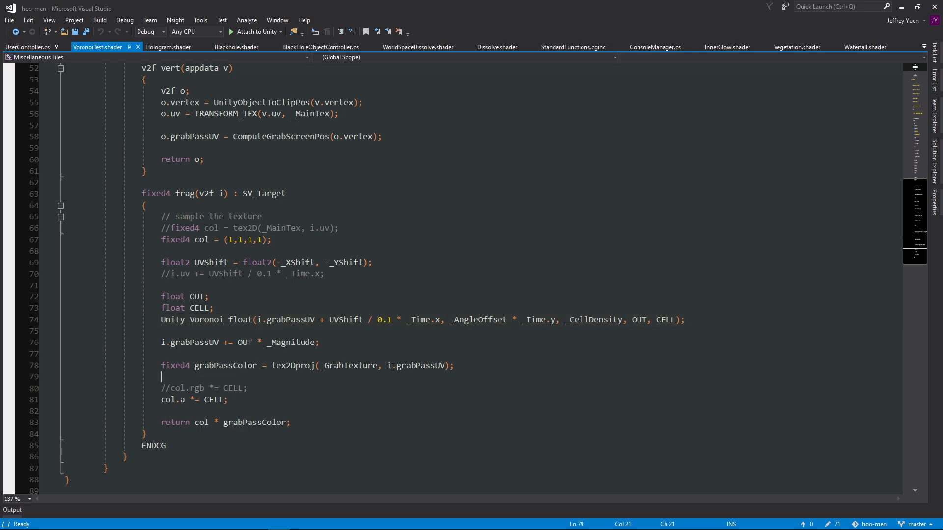
double_click(413, 365)
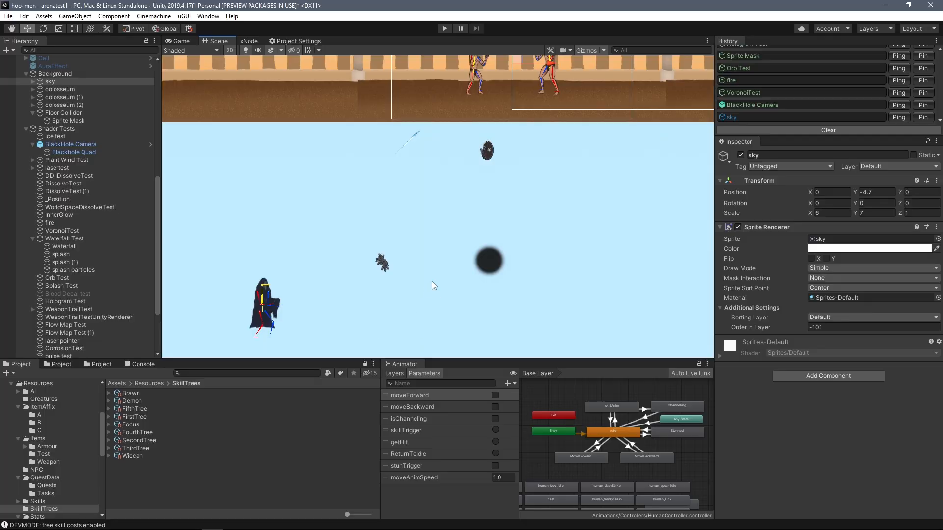
- Drag the BlackHole Camera along the colosseum wall, settling its warp over the arches
left_click(70, 144)
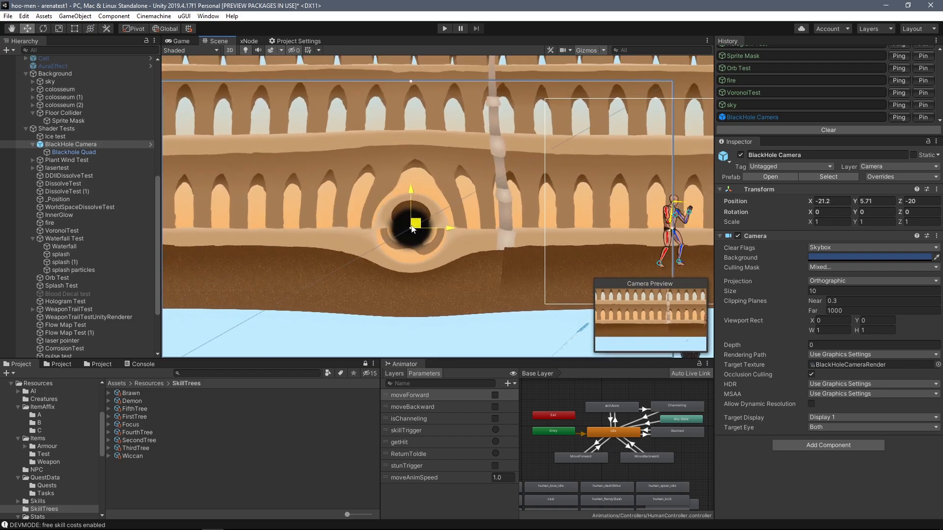
left_click_drag(410, 229, 266, 183)
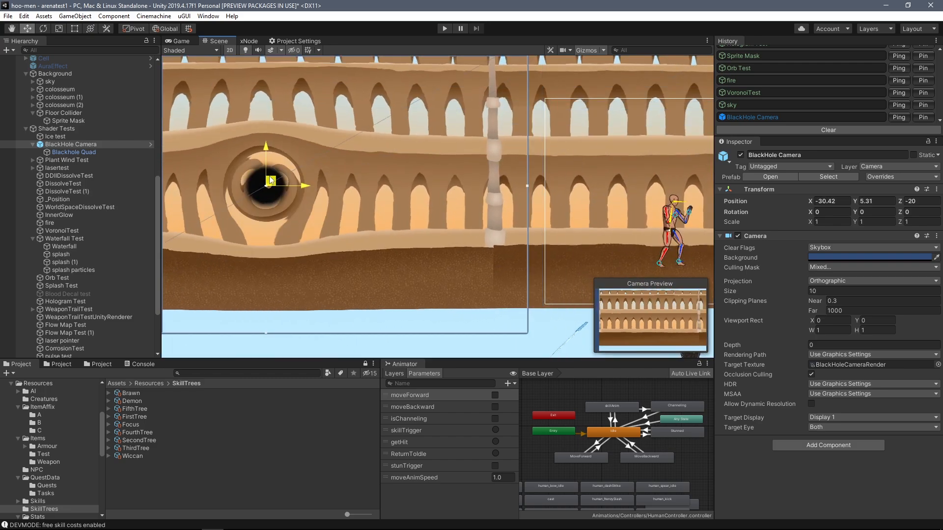
left_click_drag(267, 183, 658, 200)
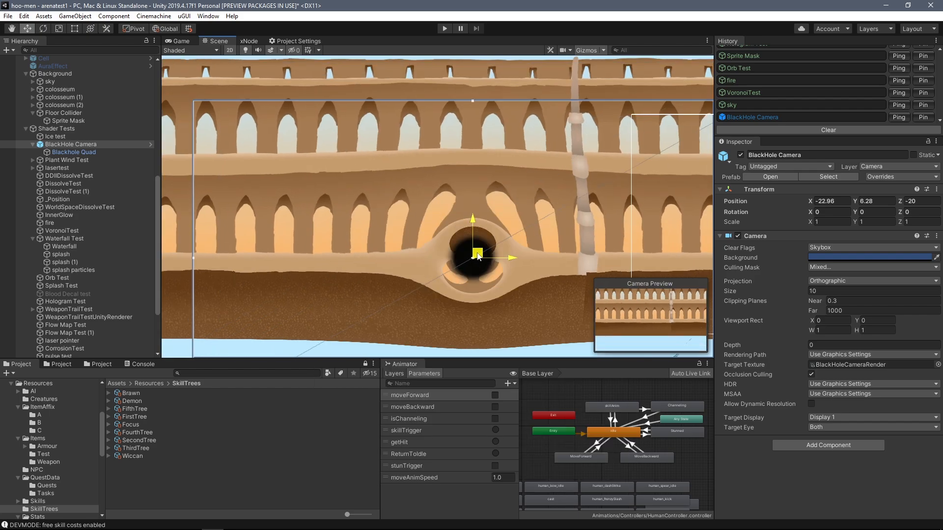
left_click_drag(473, 252, 394, 229)
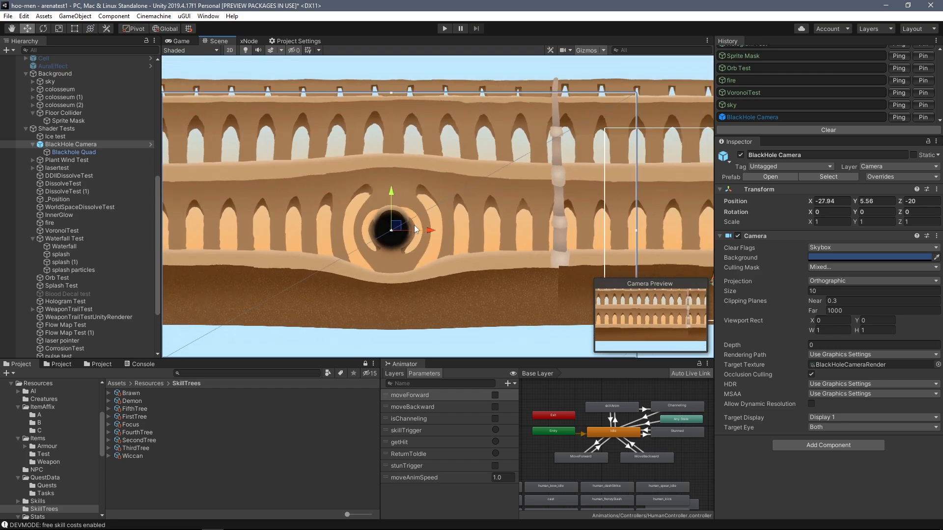
left_click(71, 152)
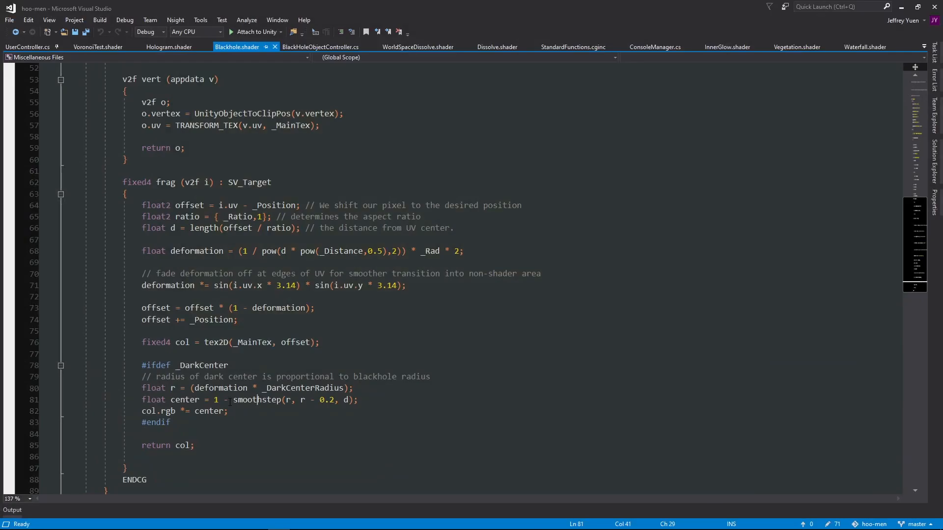
mouse_move(392, 395)
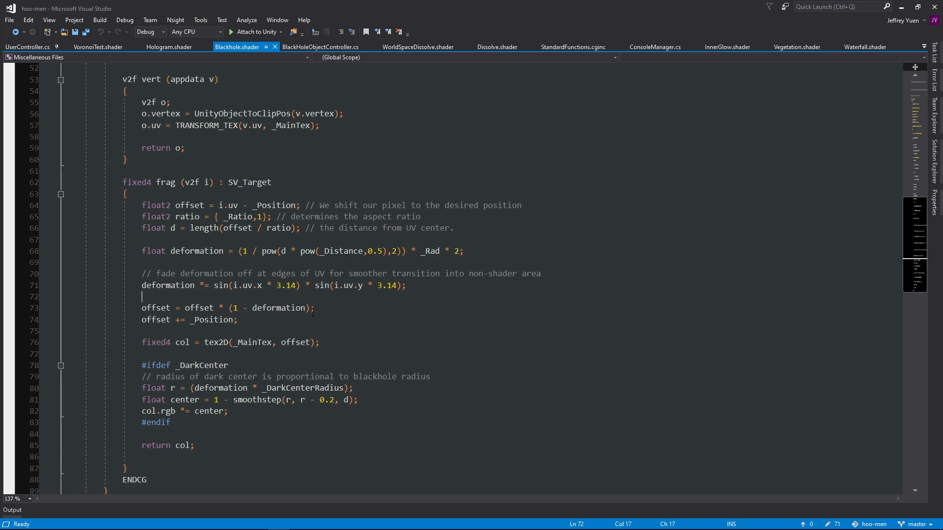
- Switch to Visual Studio to view Blackhole.shader's UV-bending frag function
key("alt+tab")
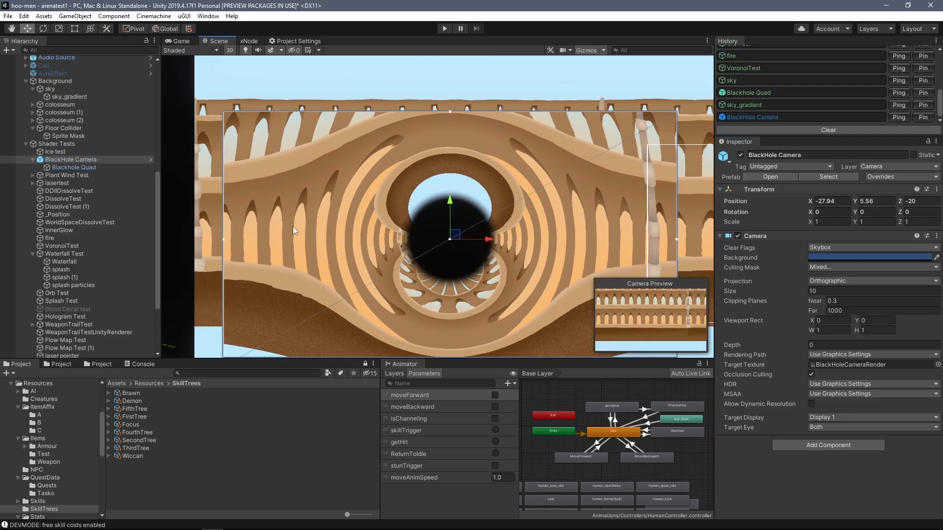
- Return to Unity and ping Hologram Test to frame the glowing holographic head
key("alt+tab")
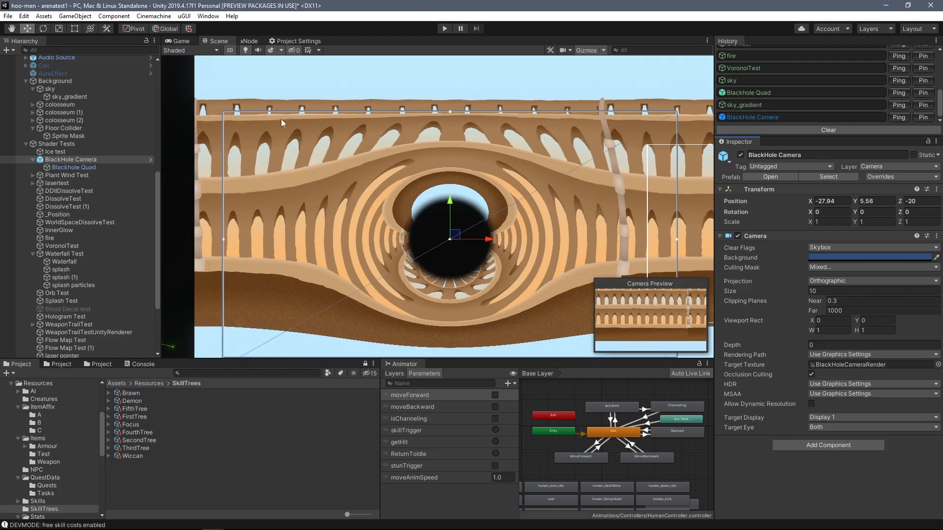
left_click(67, 96)
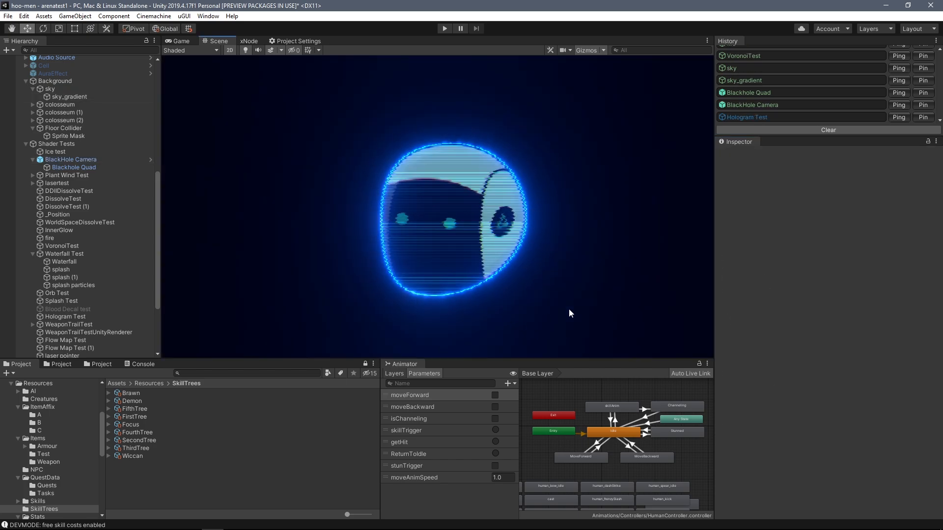
mouse_move(546, 330)
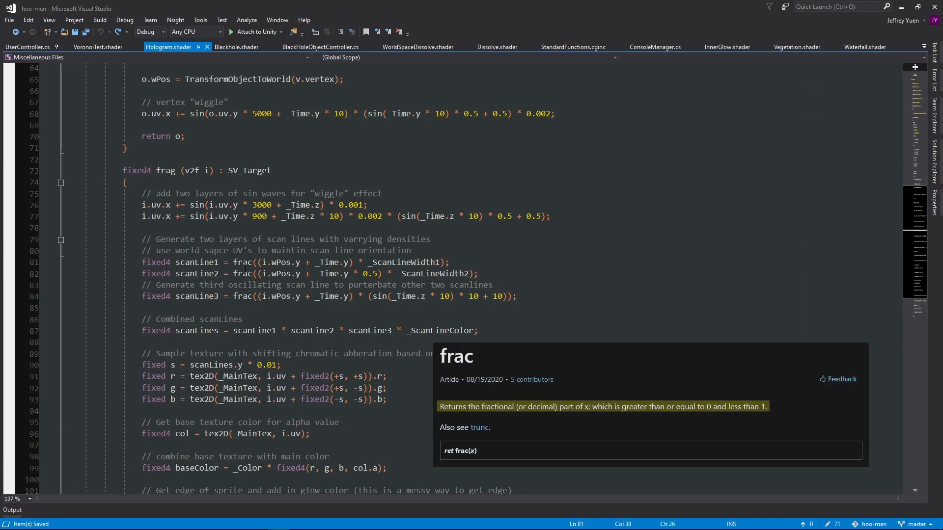
- Dismiss the frac Quick Info and read down through the Hologram scan-line fragment code
left_click(389, 238)
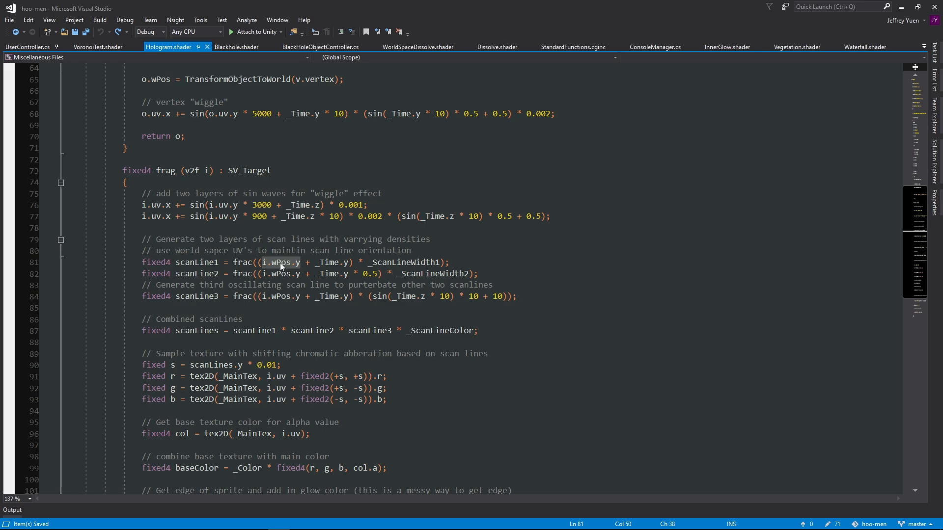
left_click(300, 250)
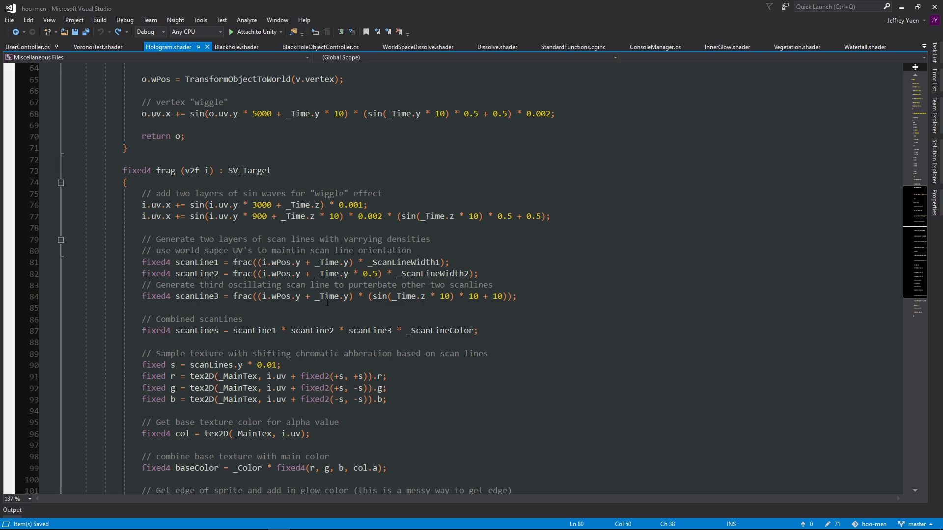
scroll("down", 3)
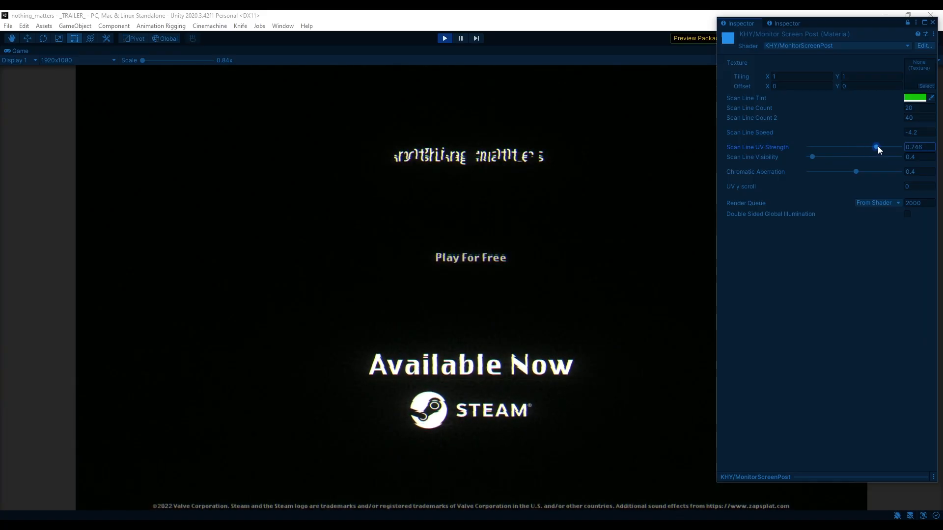
- Drag the Monitor Screen Post Scan Line UV Strength down to about 0.05 so the title clears
left_click_drag(876, 146, 831, 147)
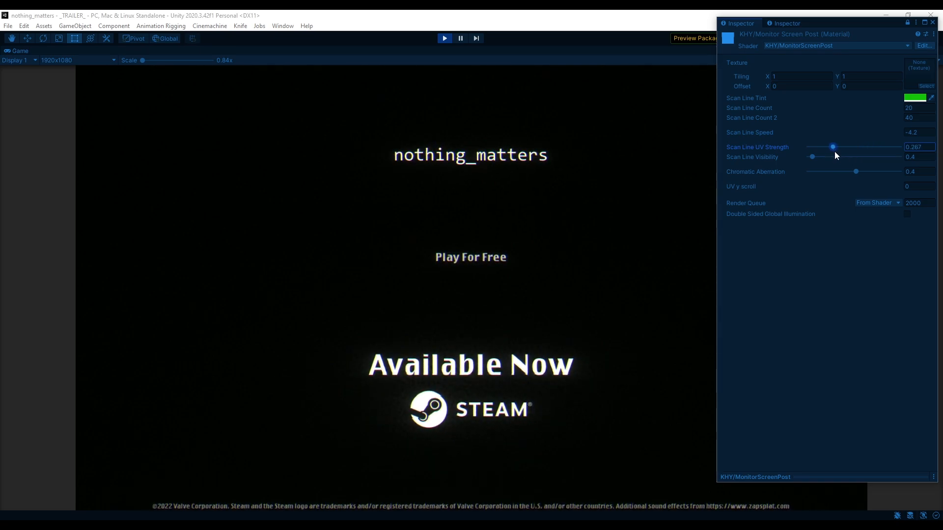
left_click_drag(832, 146, 812, 146)
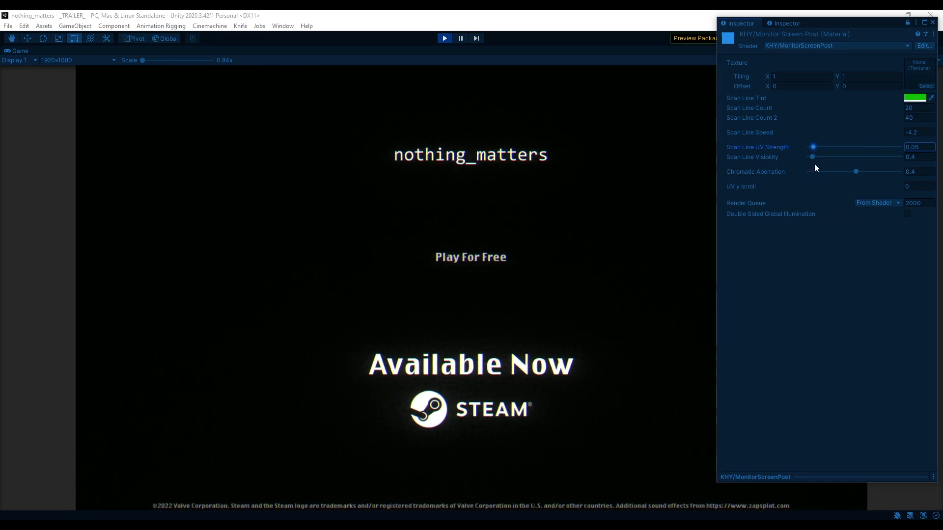
left_click_drag(812, 157, 840, 157)
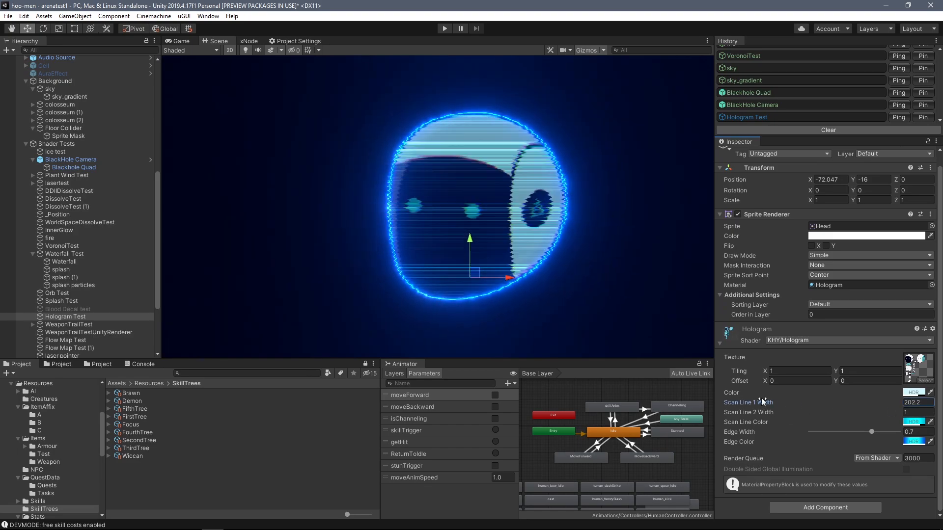
- Narrow Scan Line 1 Width, restore Edge Width, and swap Hologram Test's sprite from Head to Foot
left_click_drag(871, 432, 814, 432)
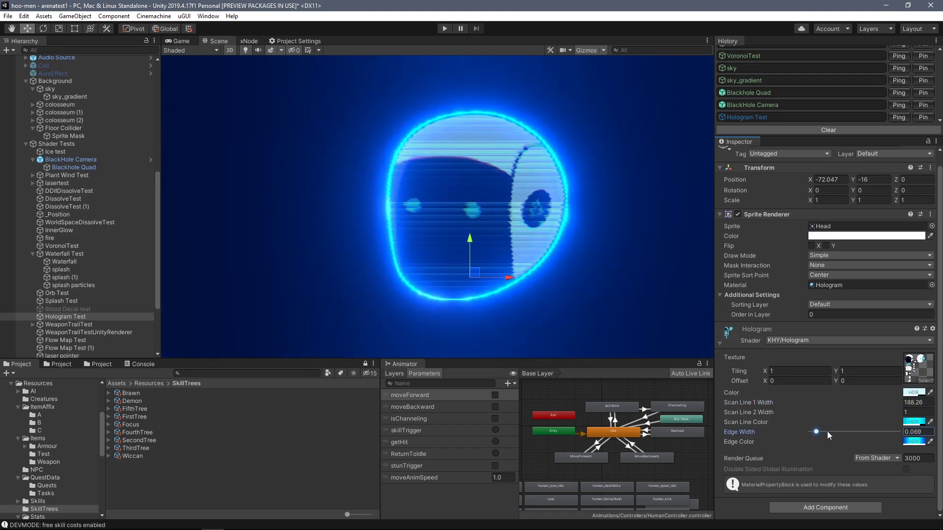
left_click_drag(816, 432, 870, 444)
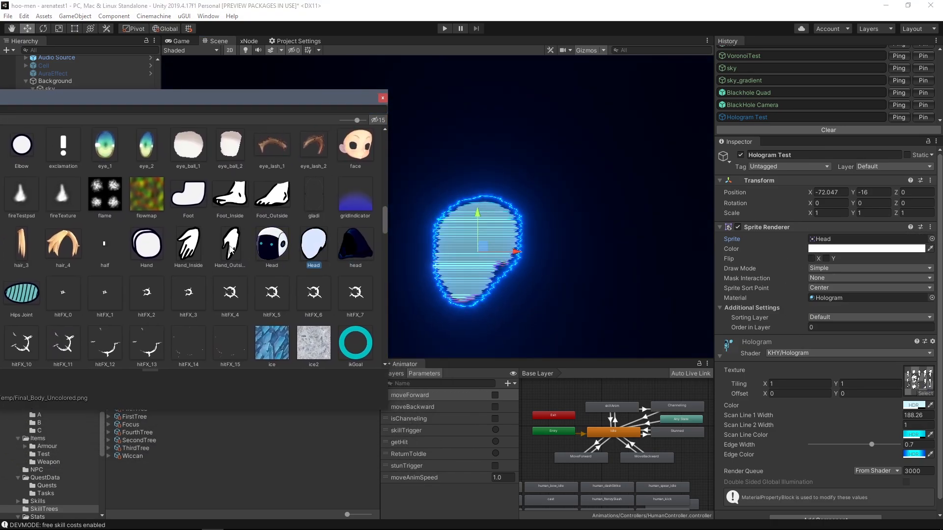
left_click(189, 193)
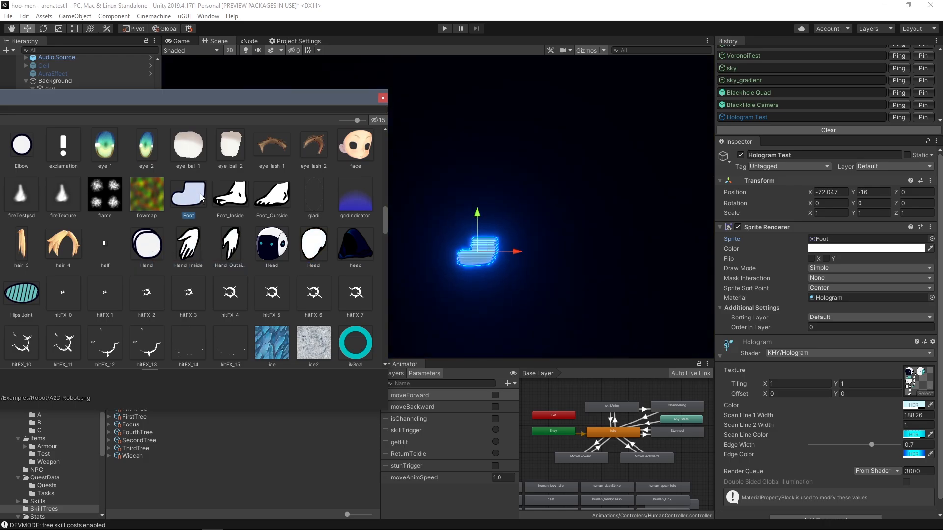
left_click(355, 144)
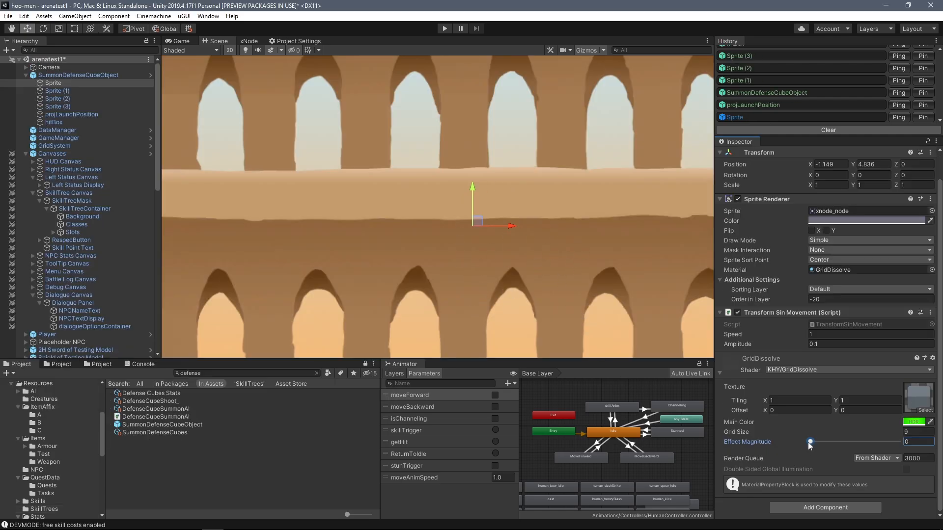
- Raise the GridDissolve Effect Magnitude on the SummonDefenseCubeObject sprite
left_click_drag(810, 442, 822, 442)
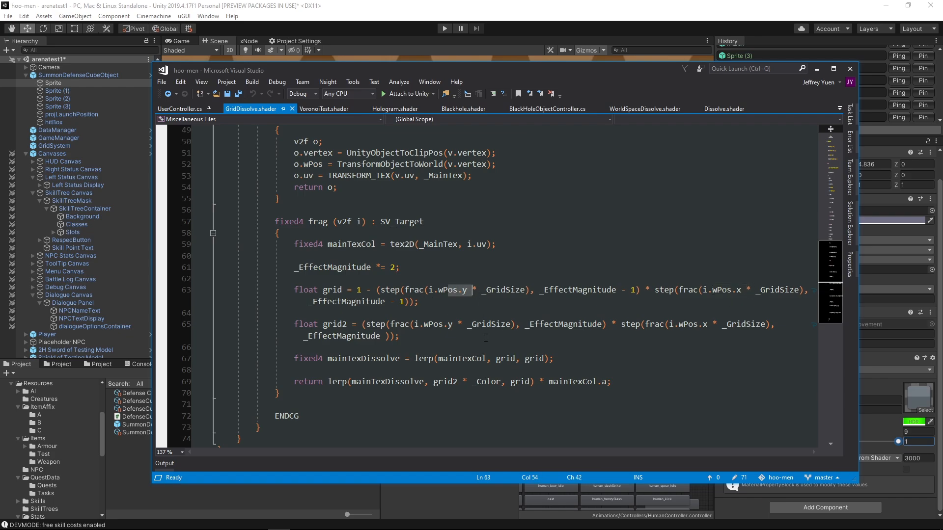
- Highlight wPos in the GridDissolve grid-line formula
double_click(389, 290)
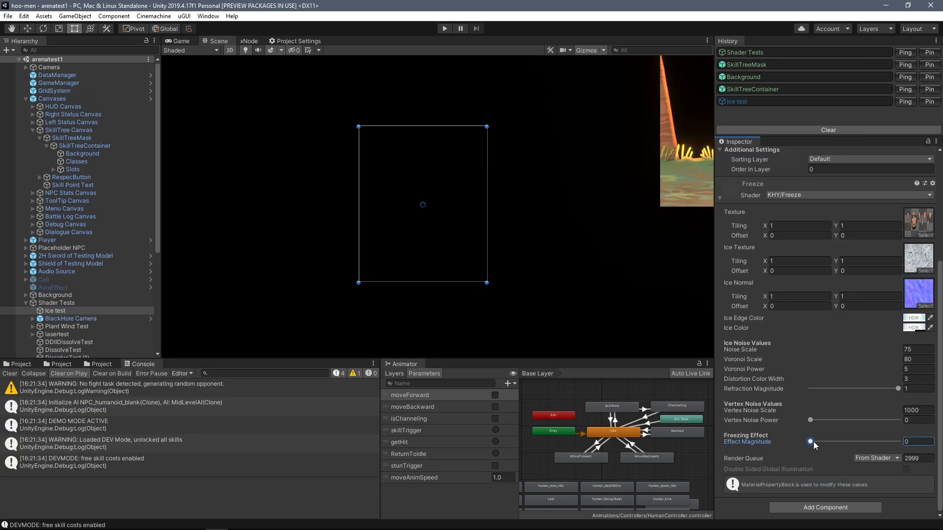
- Push the Freeze Effect Magnitude to 1, then back down to about 0.085 so the ice nearly vanishes
left_click_drag(810, 442, 898, 442)
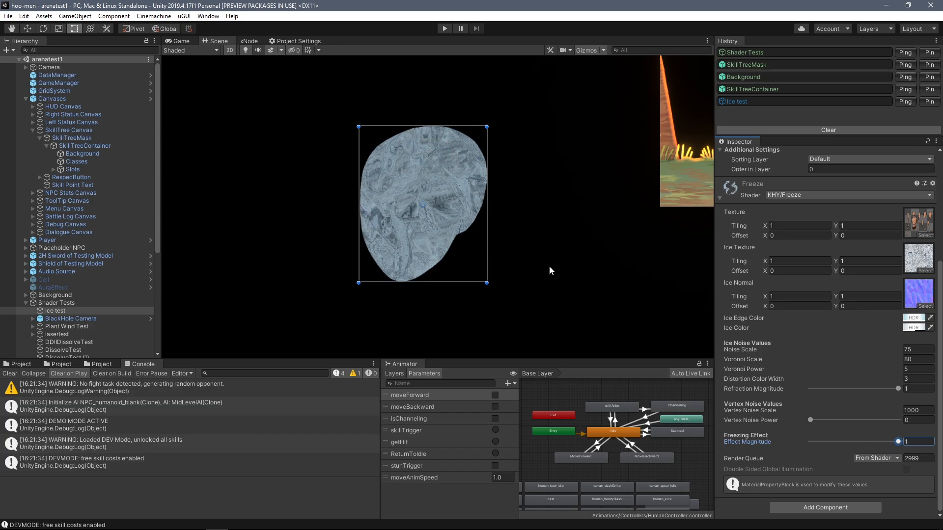
mouse_move(566, 325)
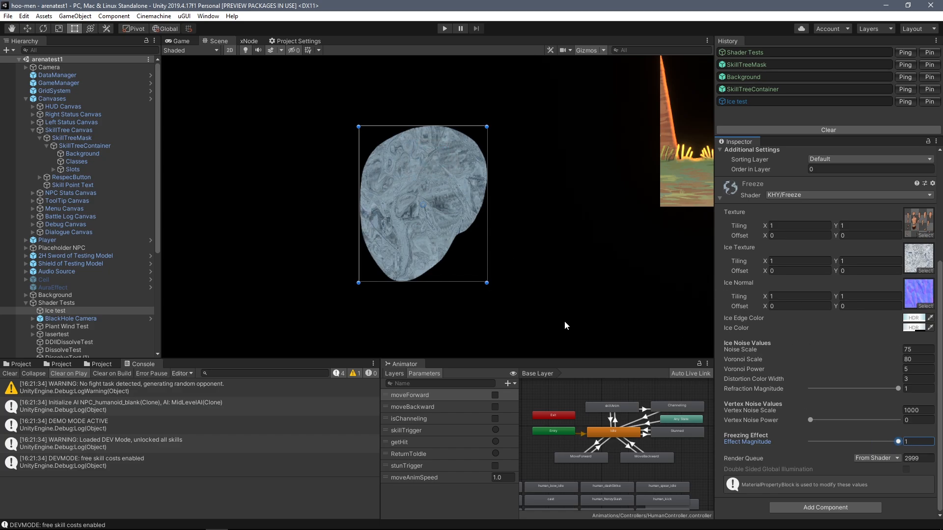
left_click_drag(896, 440, 816, 441)
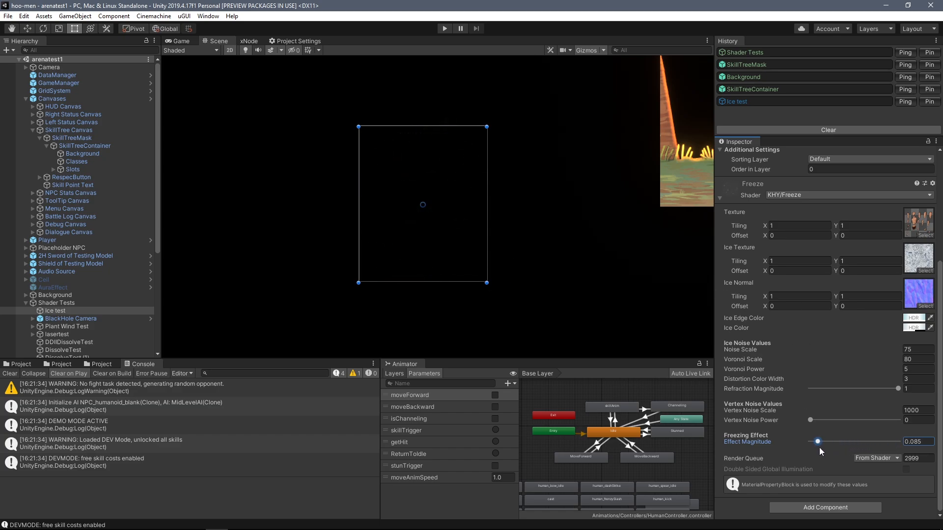
left_click_drag(816, 441, 855, 440)
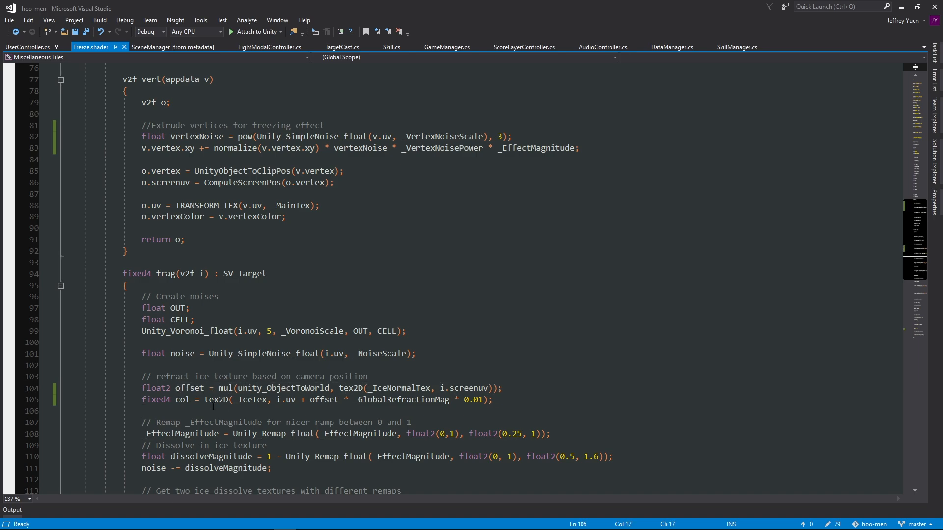
- Select across the Freeze shader's vertex extrusion line in the vert function
left_click_drag(205, 399, 492, 400)
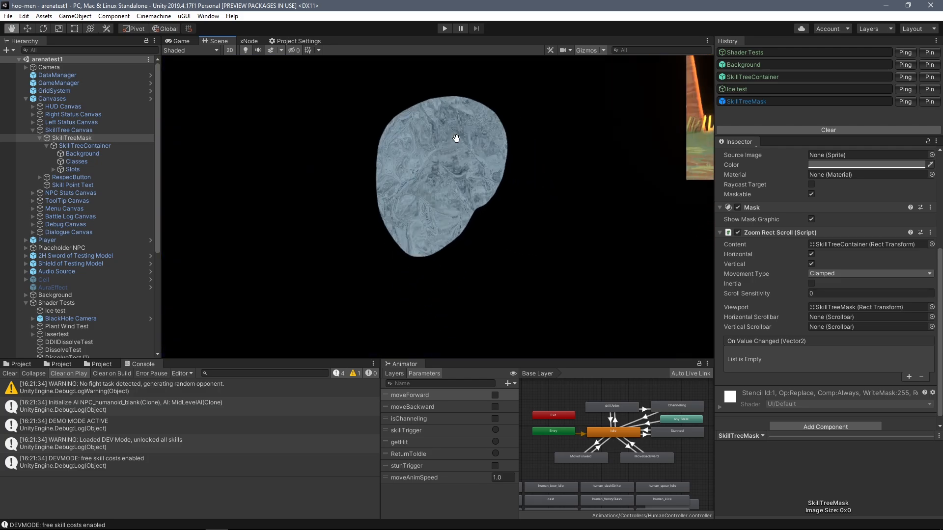
- Select Ice test and set its Freeze Vertex Noise Power to 1.3, distorting the frozen outline
left_click(54, 224)
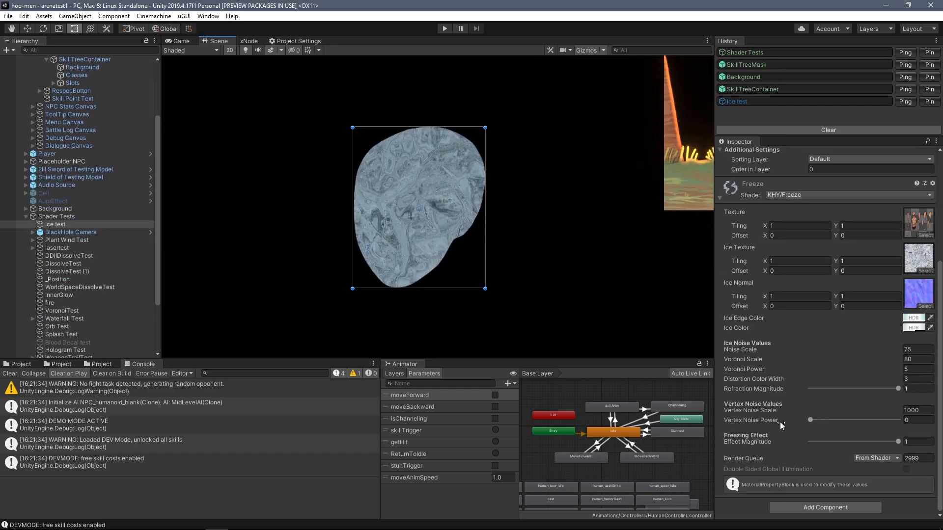
mouse_move(781, 425)
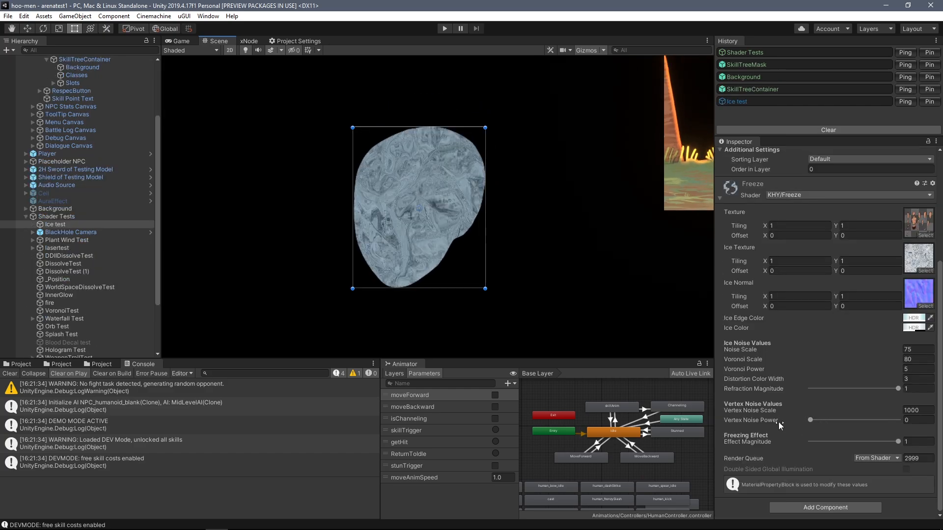
left_click_drag(810, 421, 898, 421)
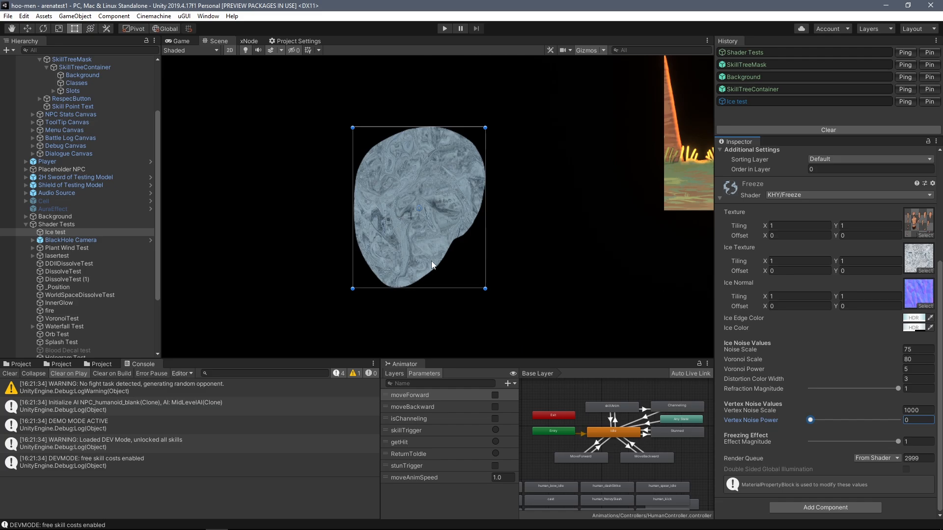
mouse_move(459, 239)
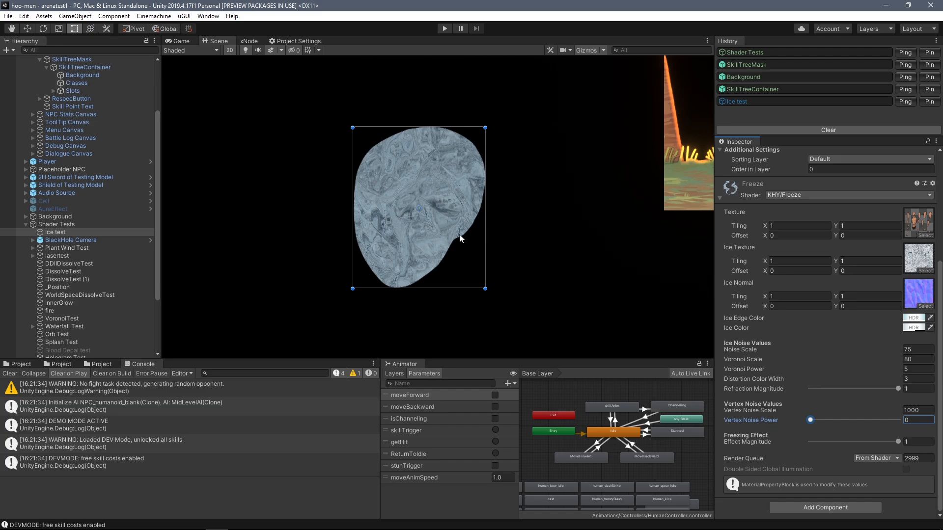
mouse_move(403, 207)
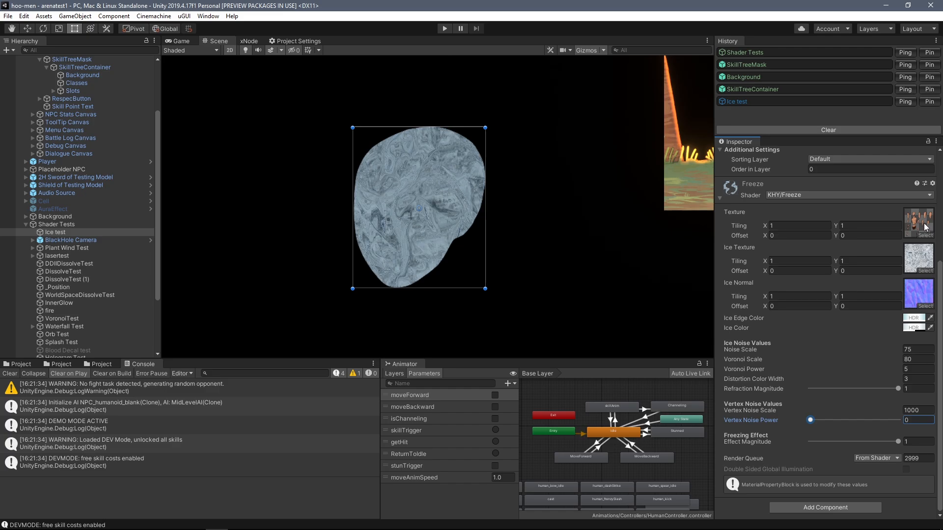
left_click_drag(809, 419, 866, 420)
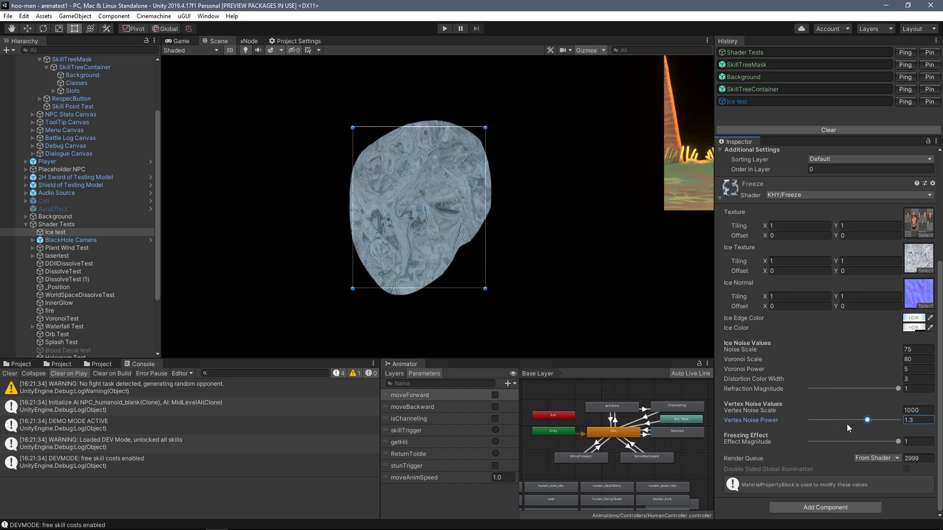
left_click_drag(866, 420, 844, 420)
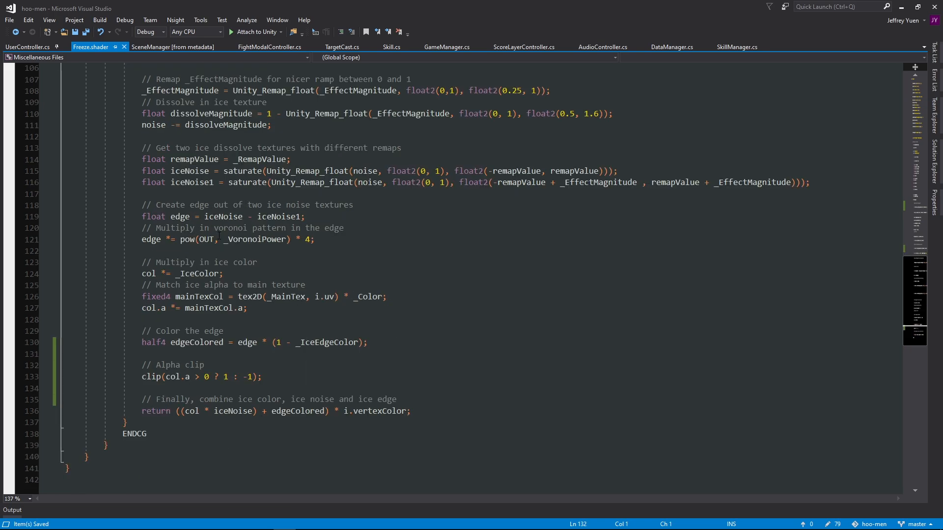
- Move through Freeze.shader to the edge colour, alpha clip and return lines
type("t")
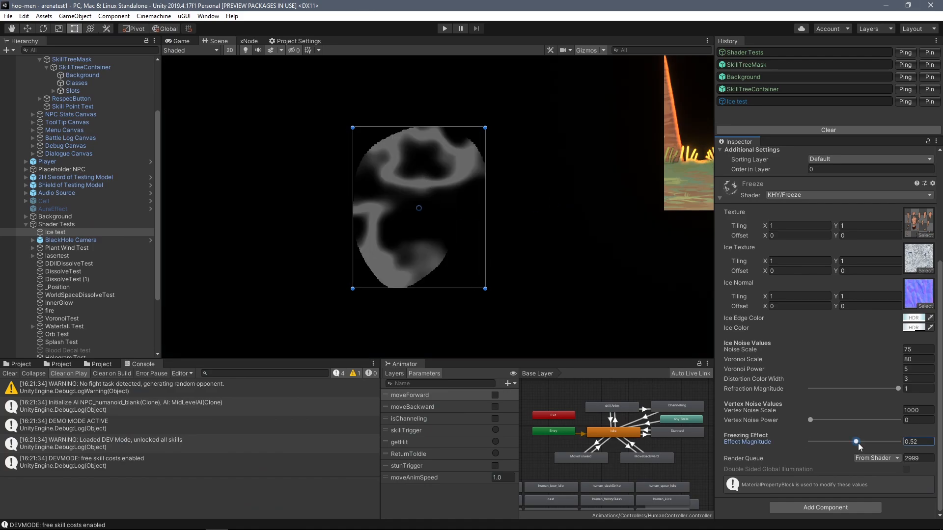
- Sweep the Freeze Effect Magnitude between zero and most of the shape, settling just over half
left_click_drag(856, 442, 857, 442)
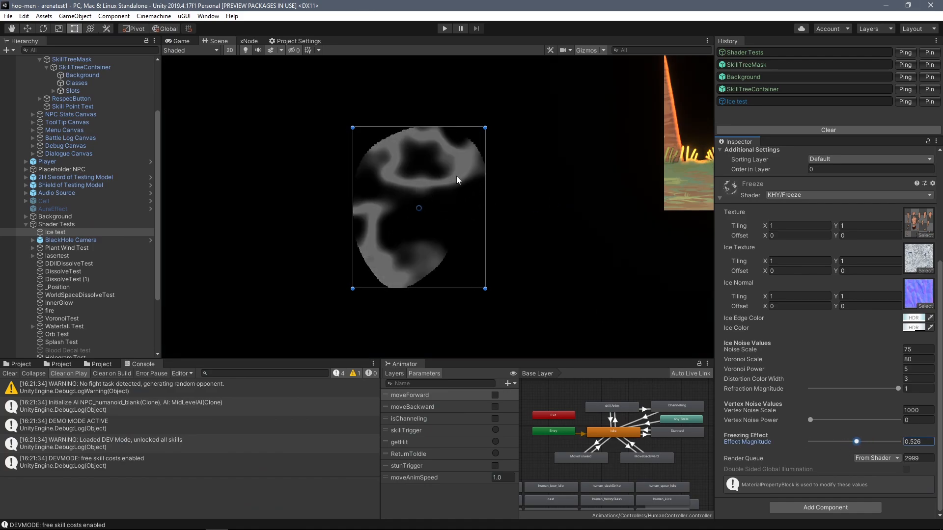
mouse_move(377, 239)
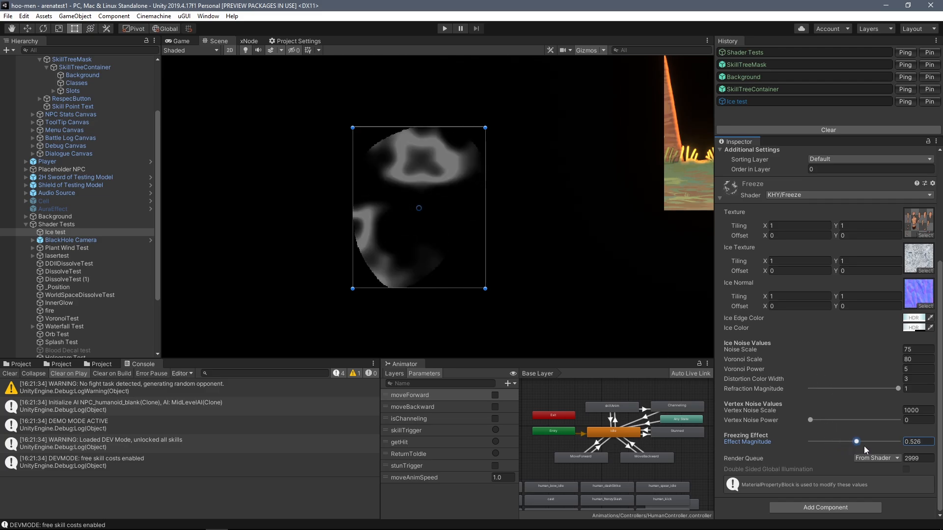
left_click_drag(856, 442, 813, 441)
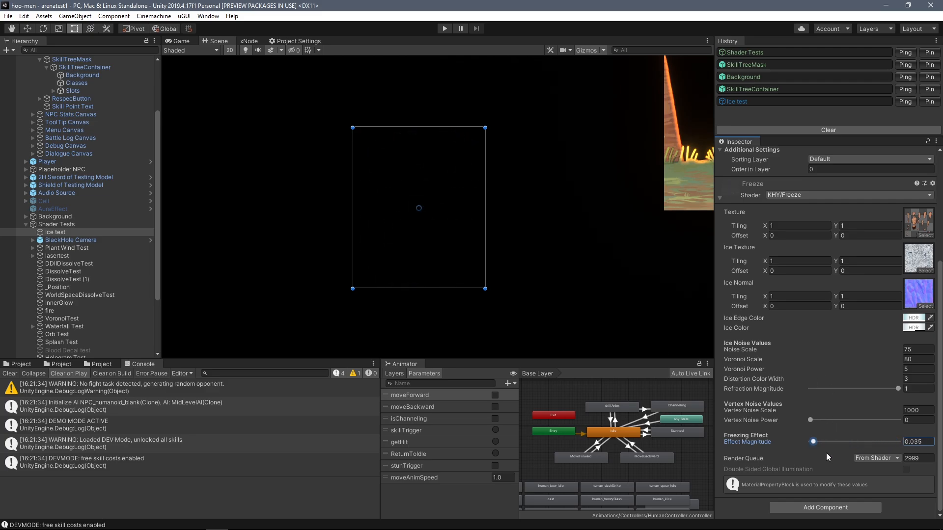
left_click_drag(813, 440, 816, 441)
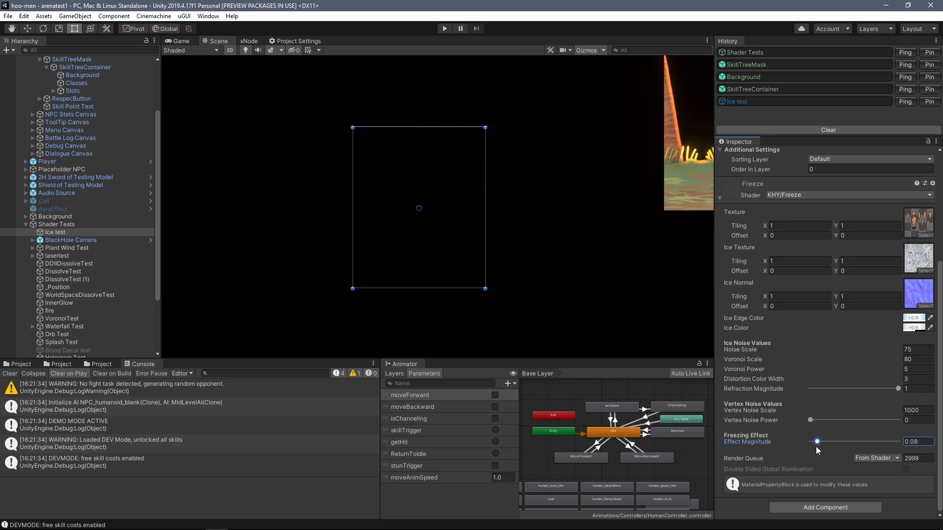
left_click_drag(816, 441, 864, 442)
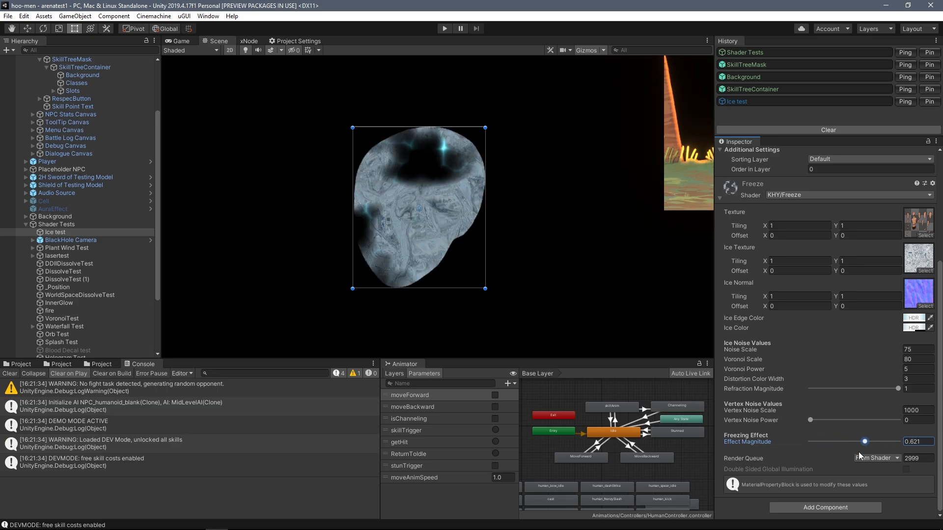
left_click_drag(864, 442, 858, 442)
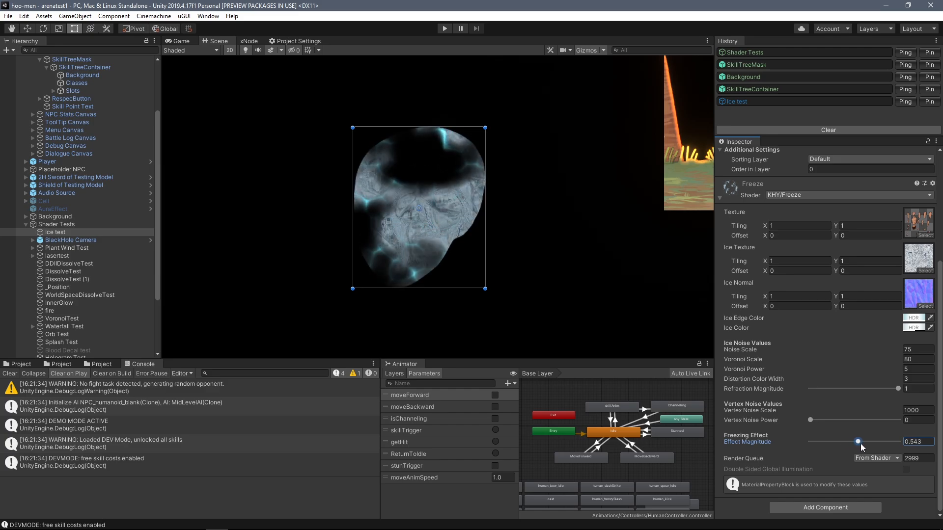
left_click_drag(857, 441, 861, 441)
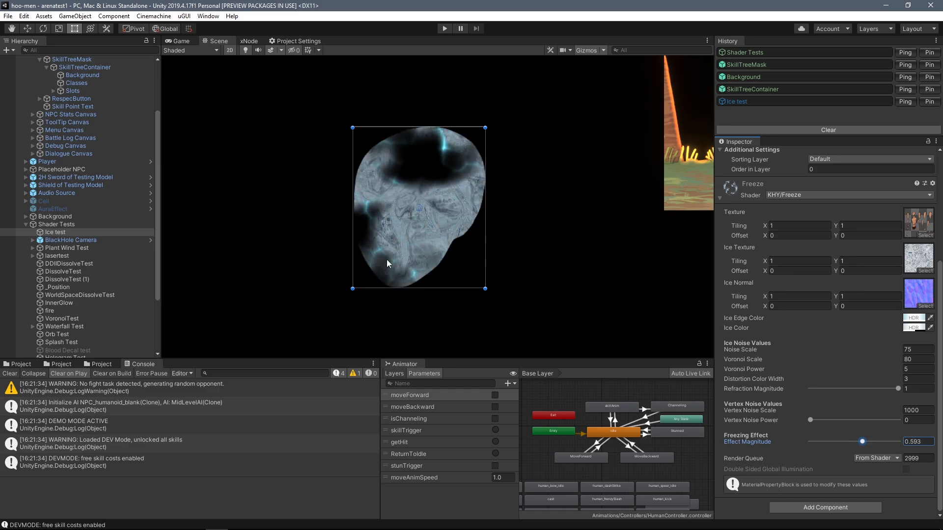
left_click_drag(860, 442, 852, 443)
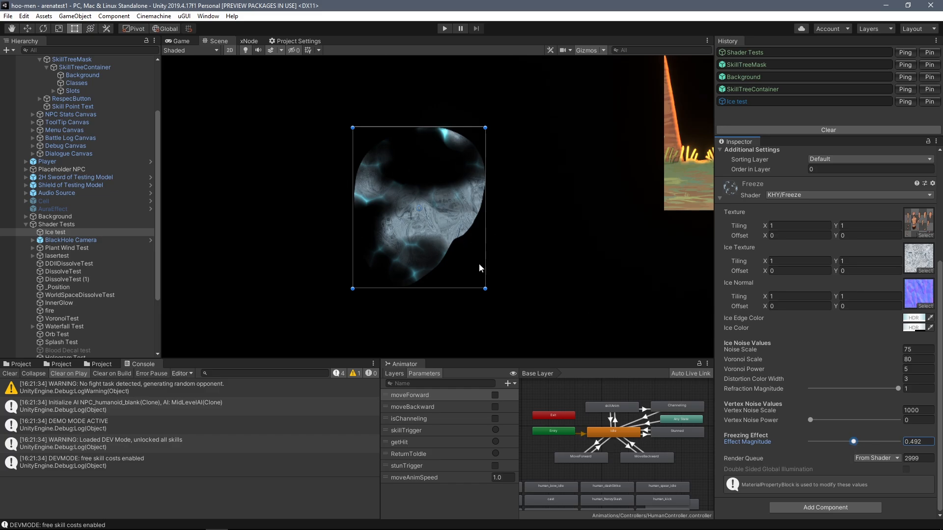
left_click_drag(855, 442, 852, 442)
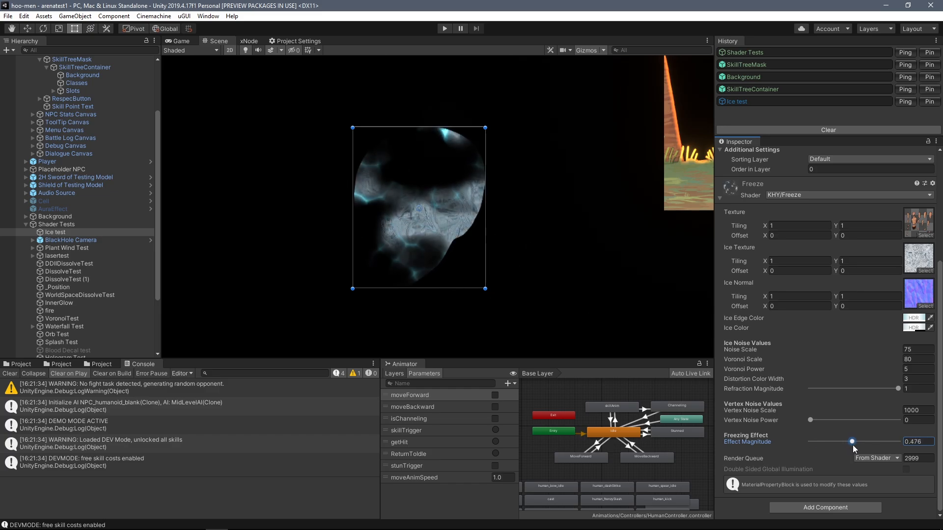
left_click_drag(851, 441, 867, 441)
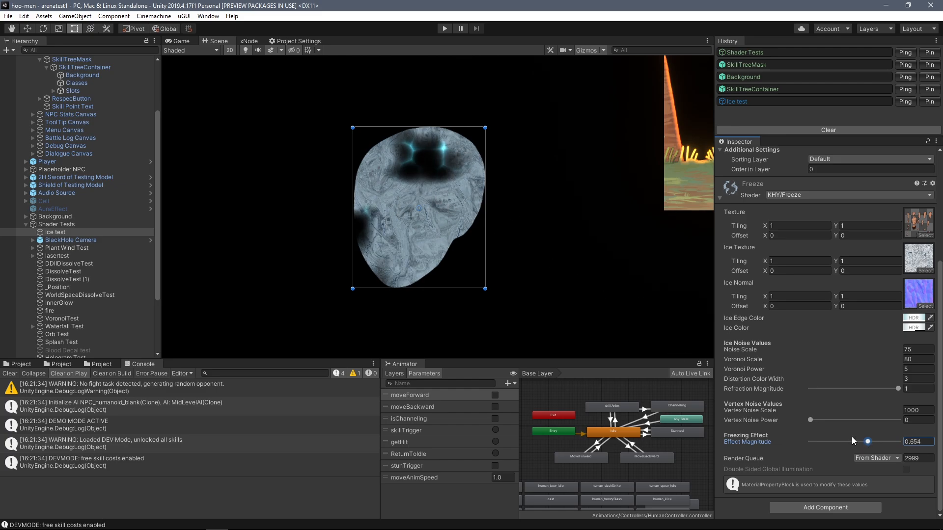
left_click_drag(866, 442, 852, 442)
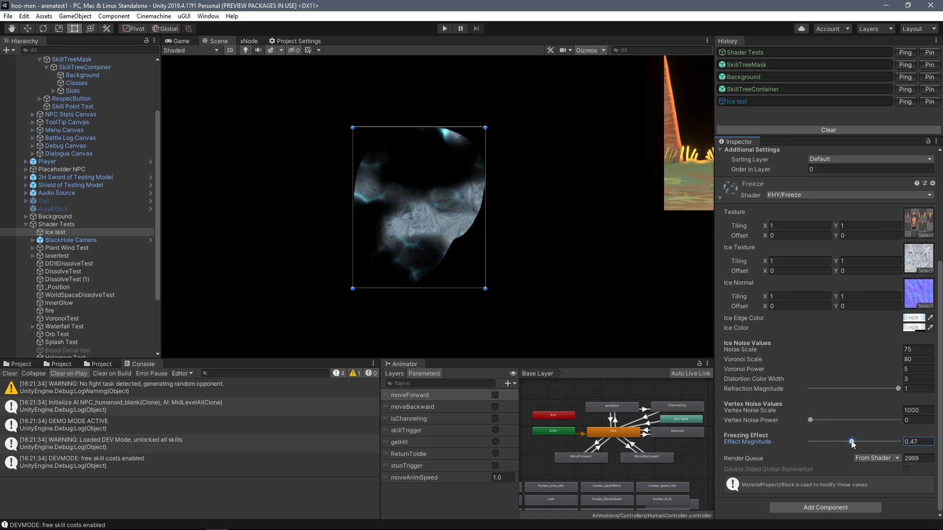
left_click_drag(852, 441, 860, 441)
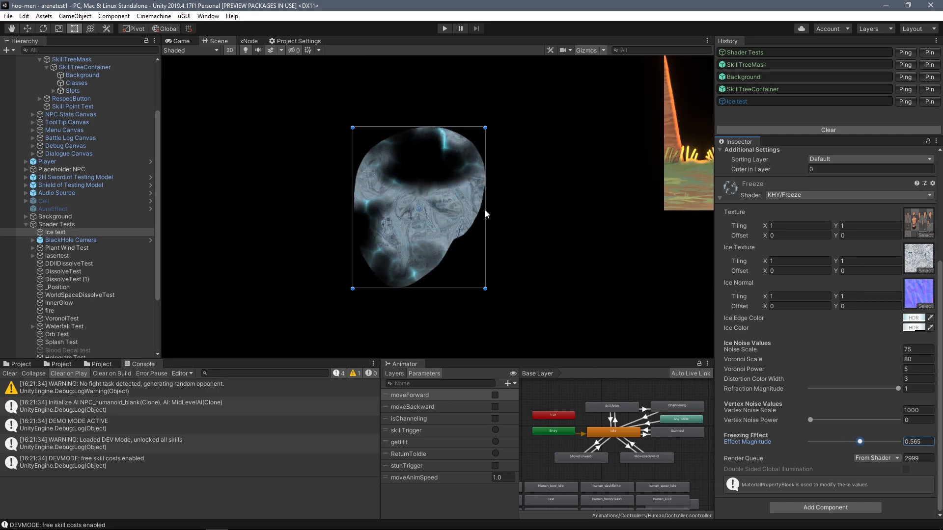
mouse_move(793, 387)
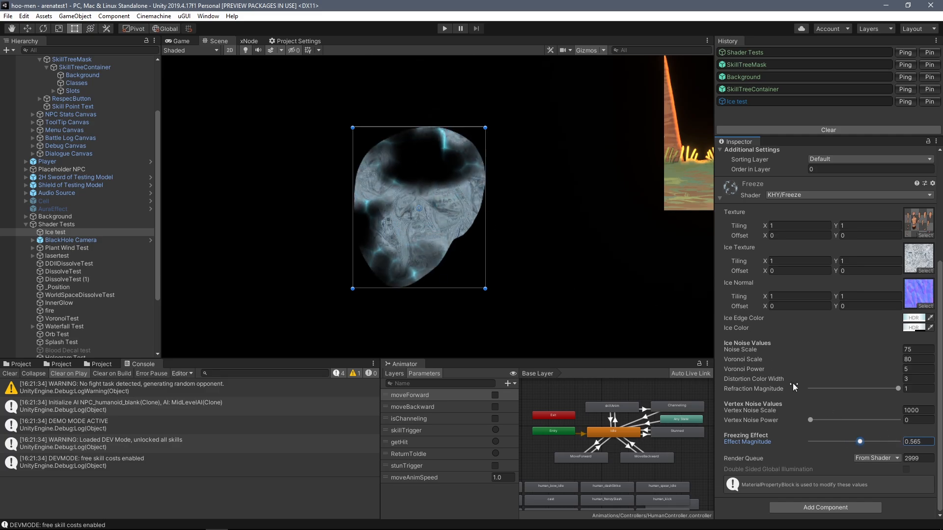
- Raise Voronoi Scale to 677.7, set the freeze near 0.65, and switch to the running game's frozen enemy
left_click_drag(858, 441, 872, 442)
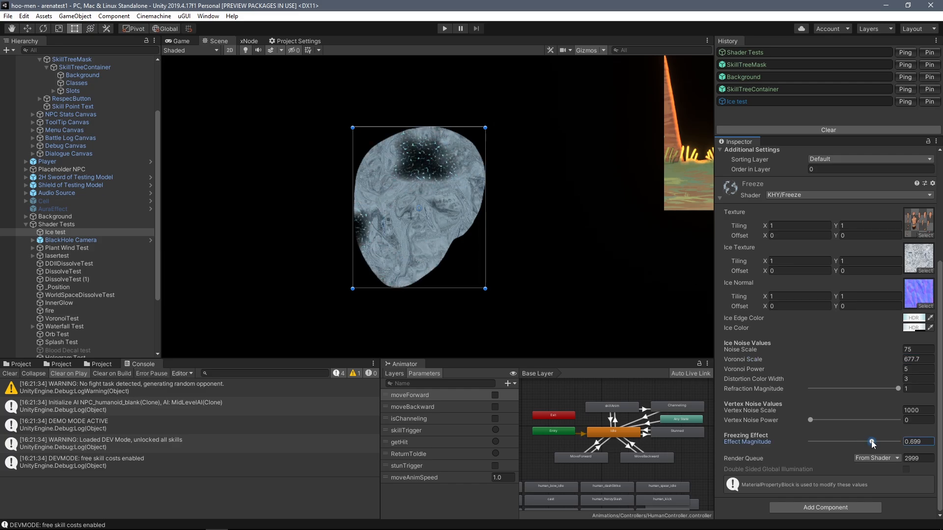
left_click_drag(873, 441, 866, 442)
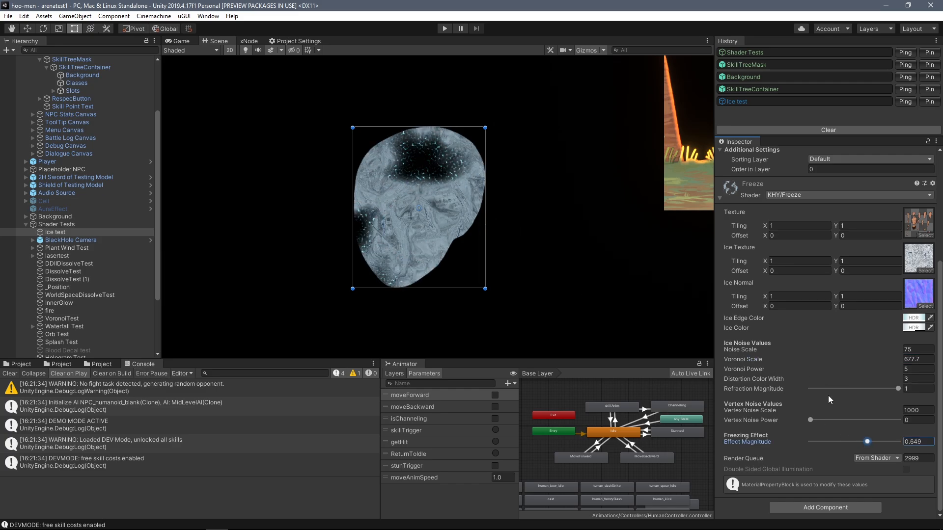
left_click(444, 28)
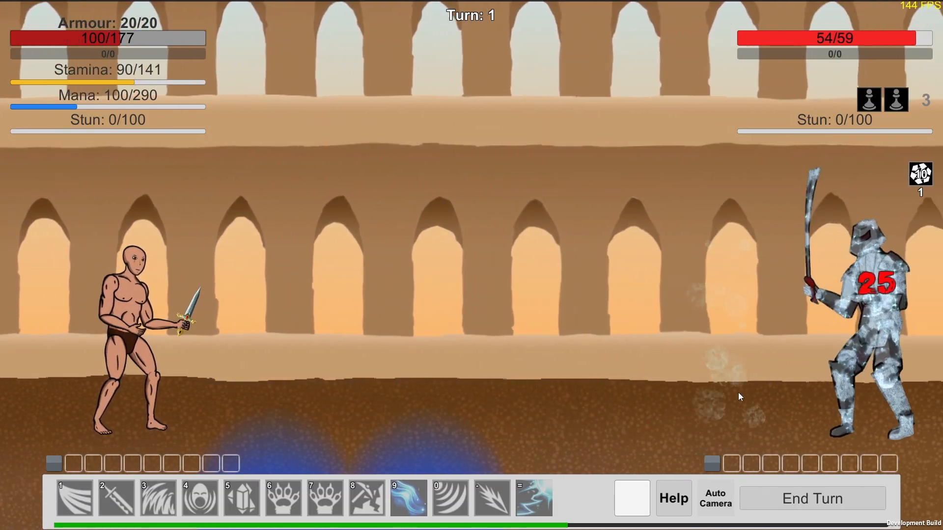